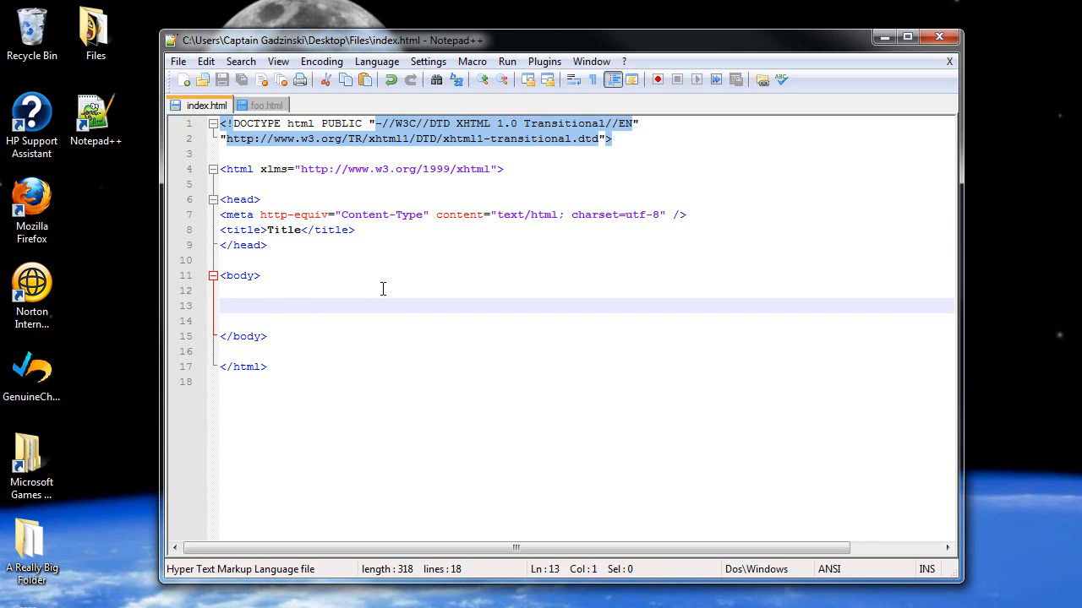
Insert a <table border="1"></table> element into the body of index.html.
type("<table>")
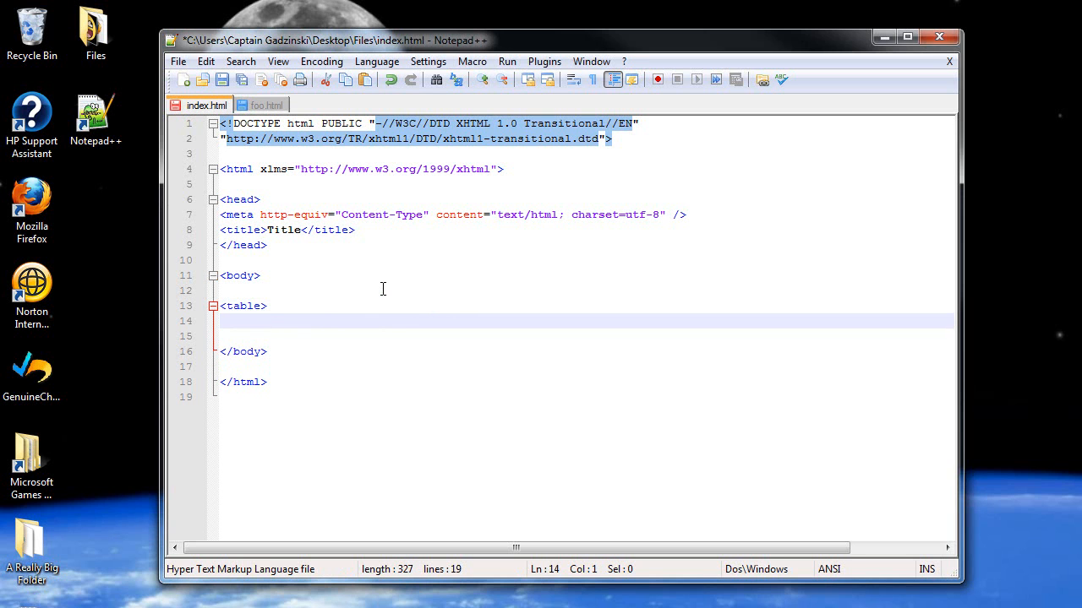
type("</tabl")
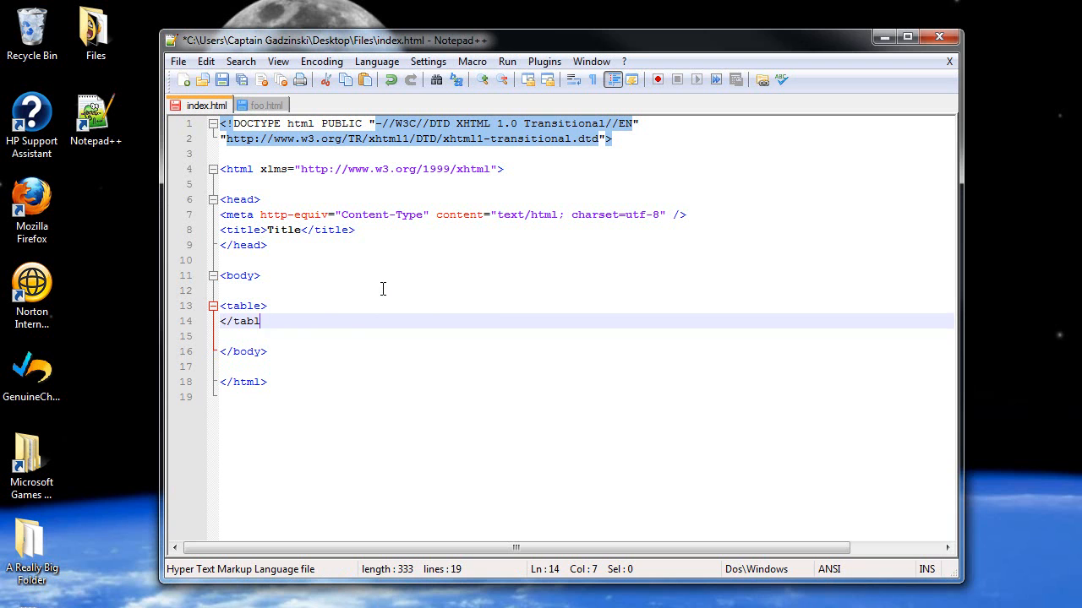
type("e>")
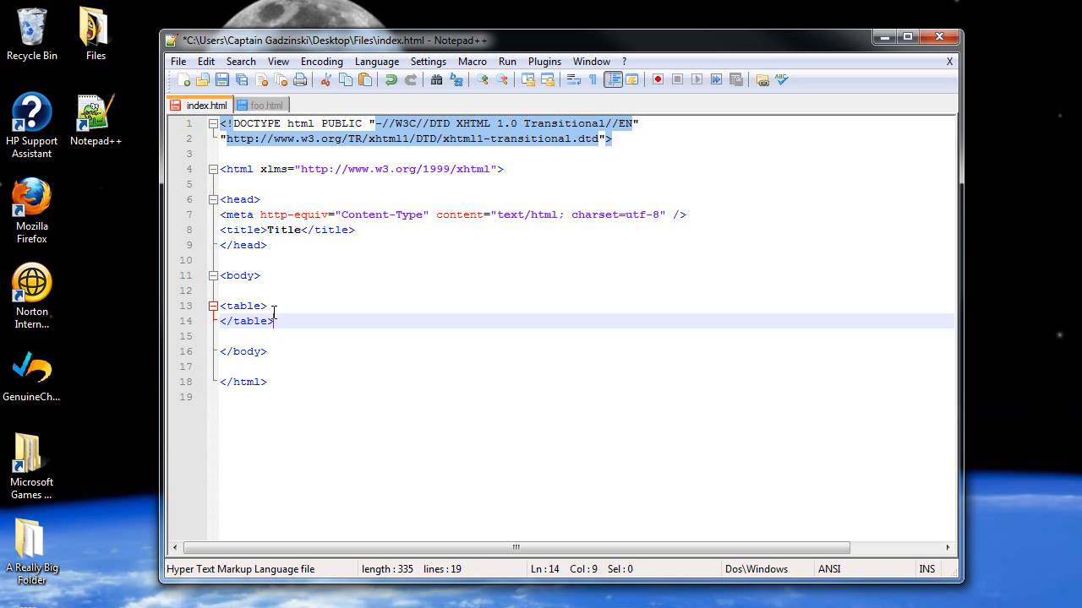
left_click(245, 306)
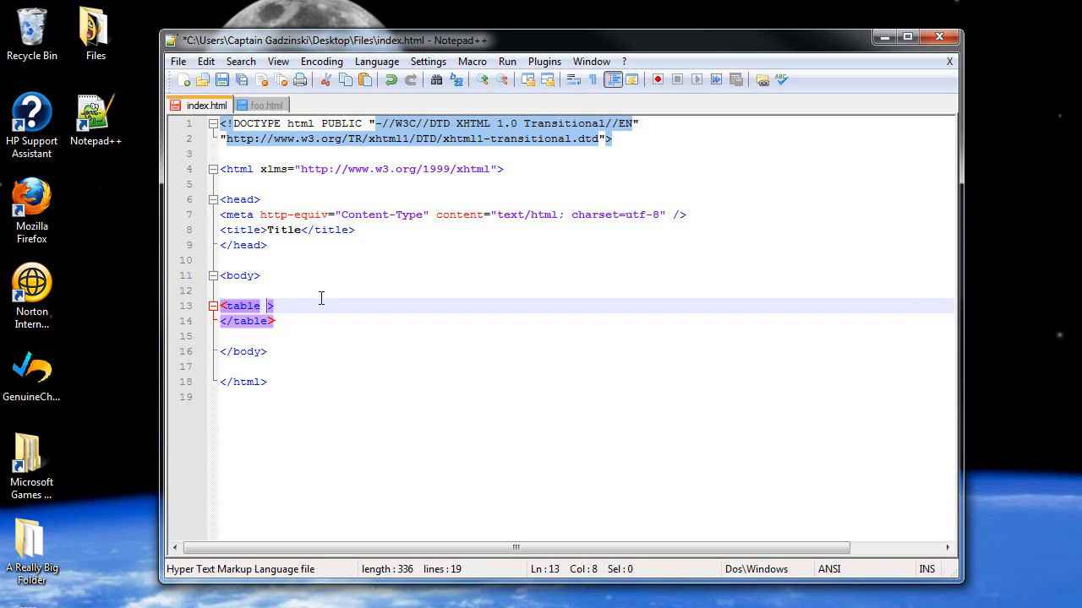
type("border")
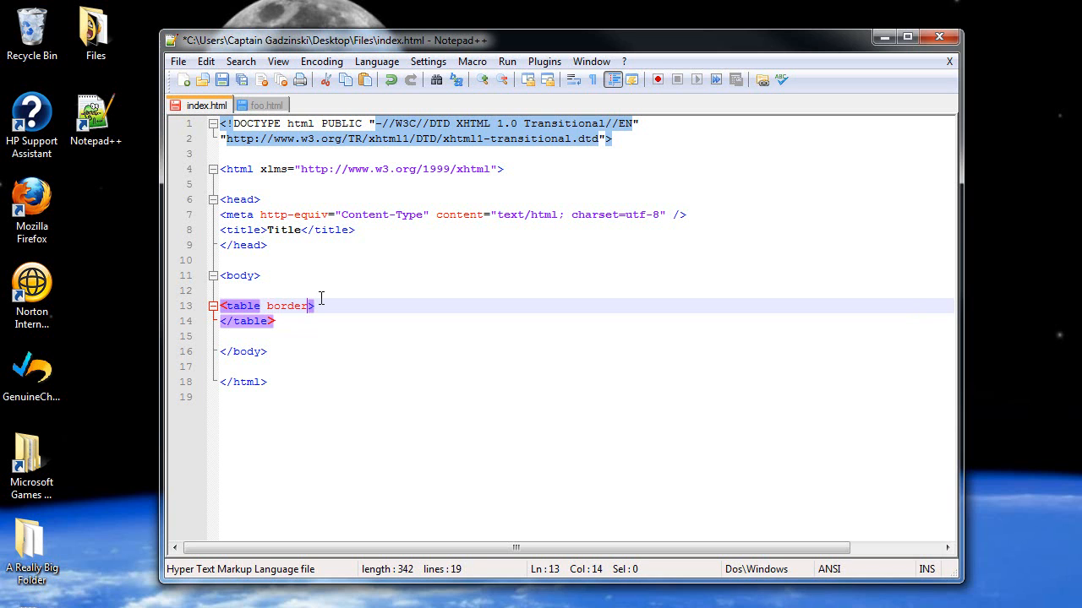
type("=")
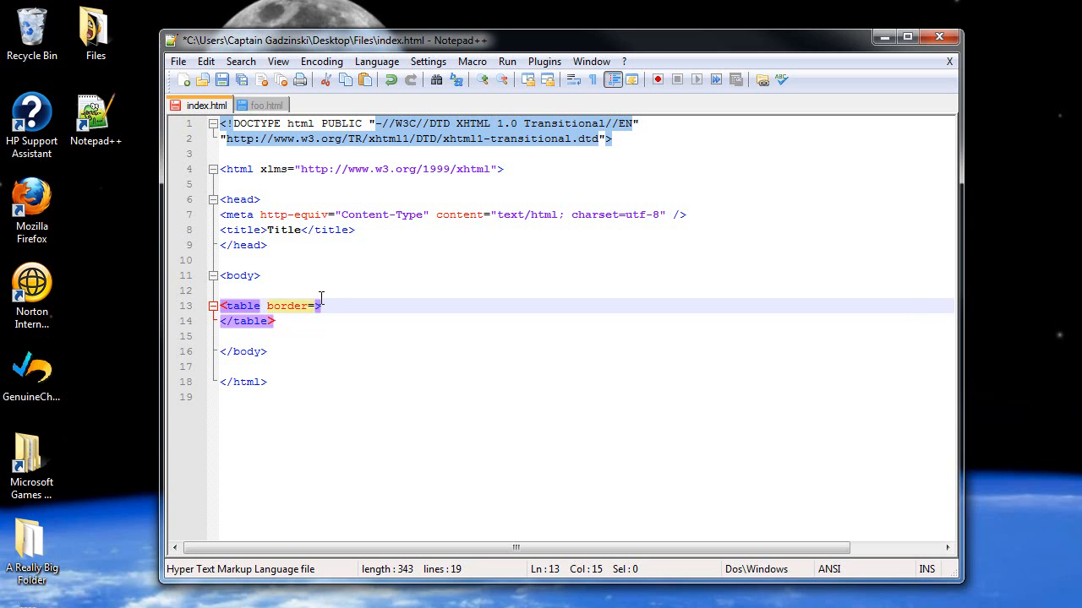
type("\"\"")
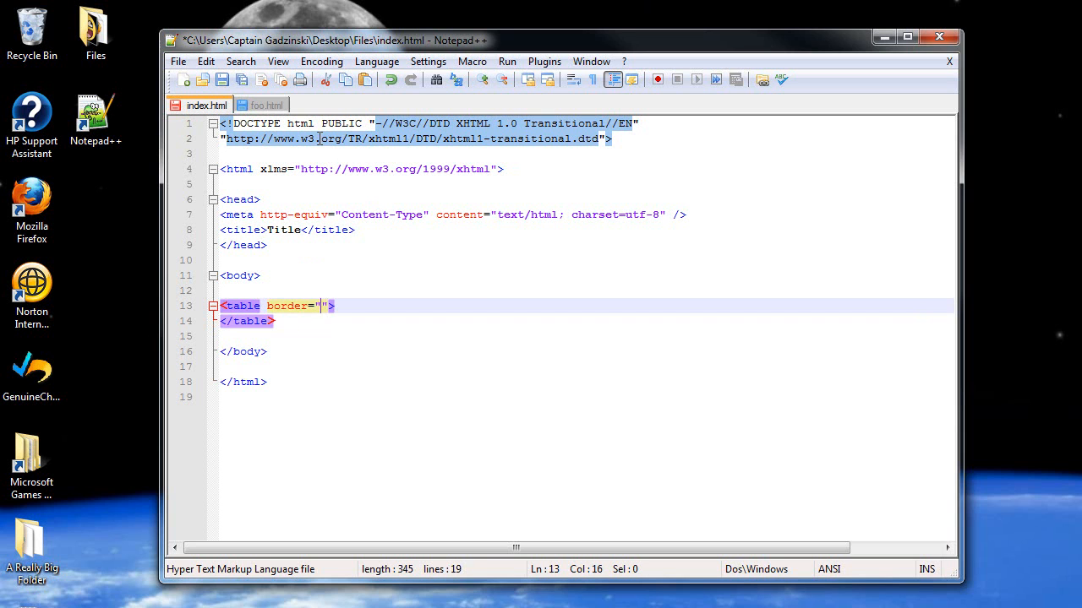
mouse_move(560, 378)
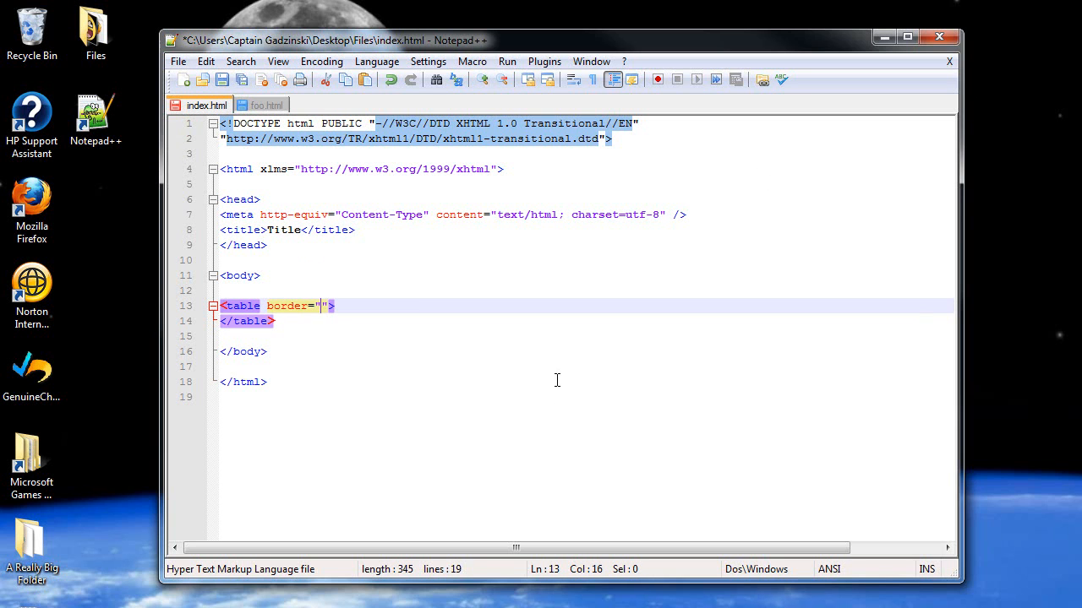
mouse_move(570, 406)
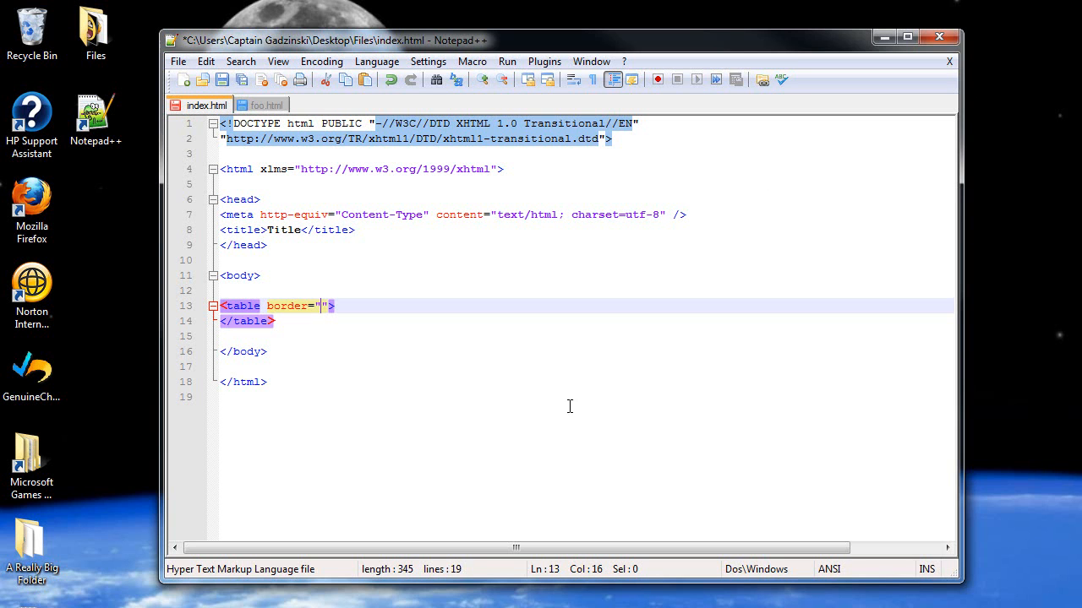
mouse_move(344, 382)
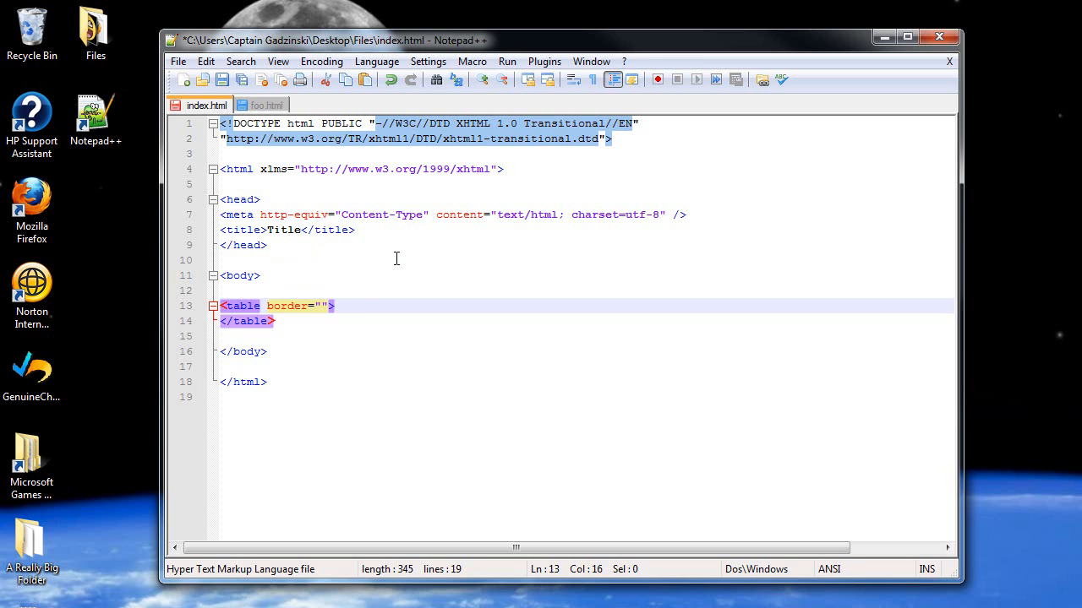
mouse_move(138, 108)
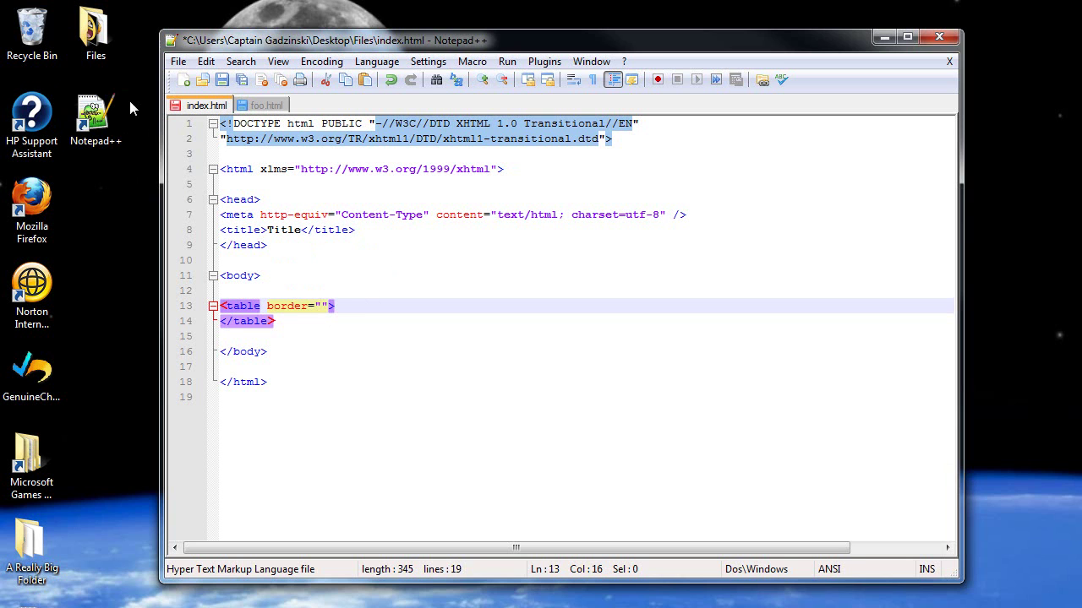
mouse_move(113, 93)
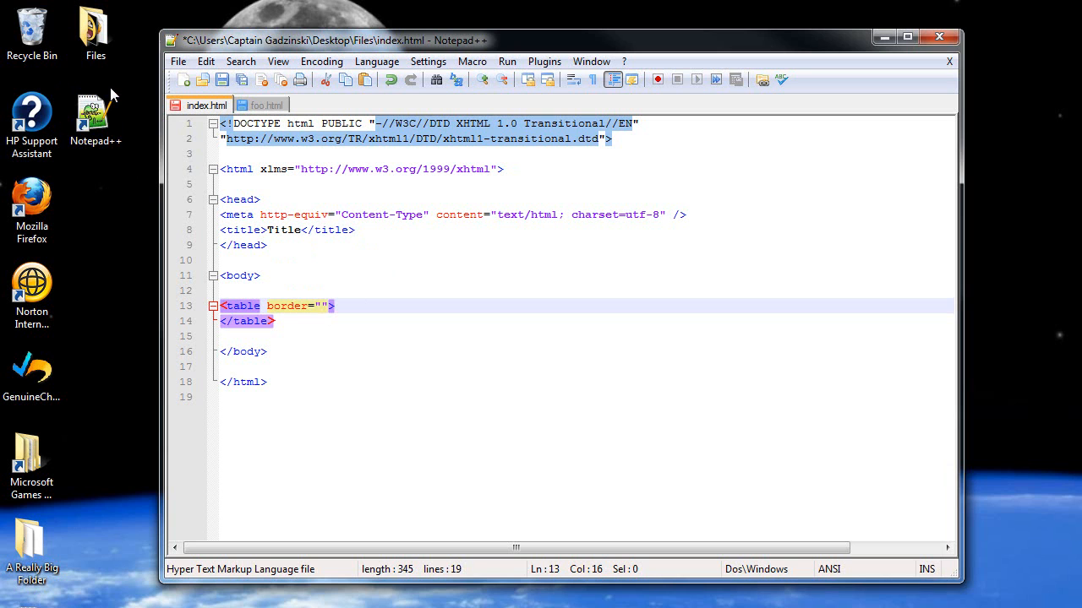
mouse_move(301, 168)
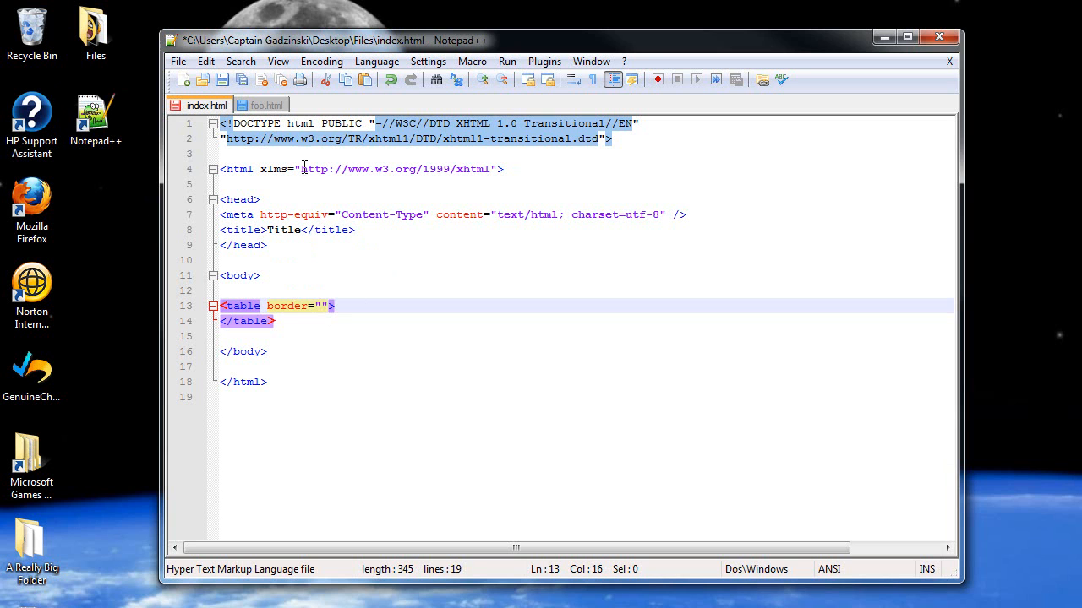
type("1")
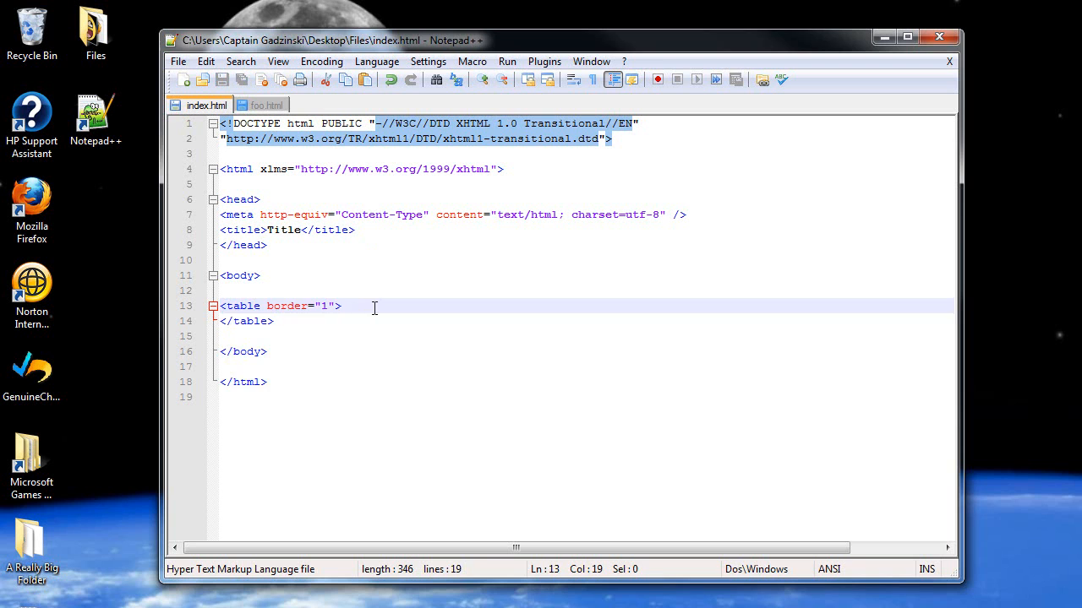
Add a <tr> row holding one <td> cell with the text "Hello, I'm Adam".
key("Enter")
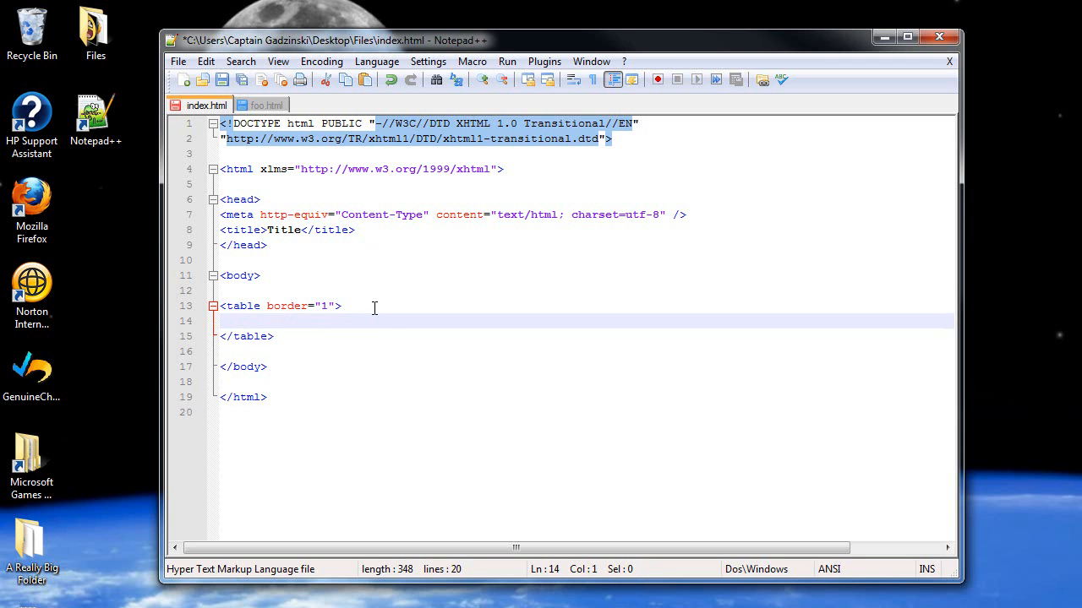
type("<")
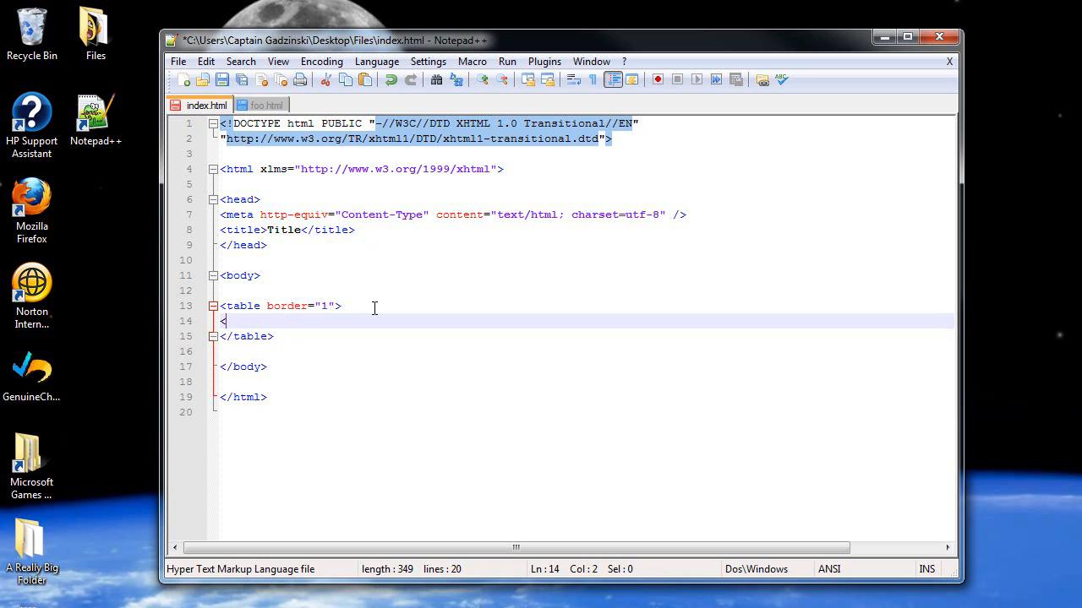
type("tr")
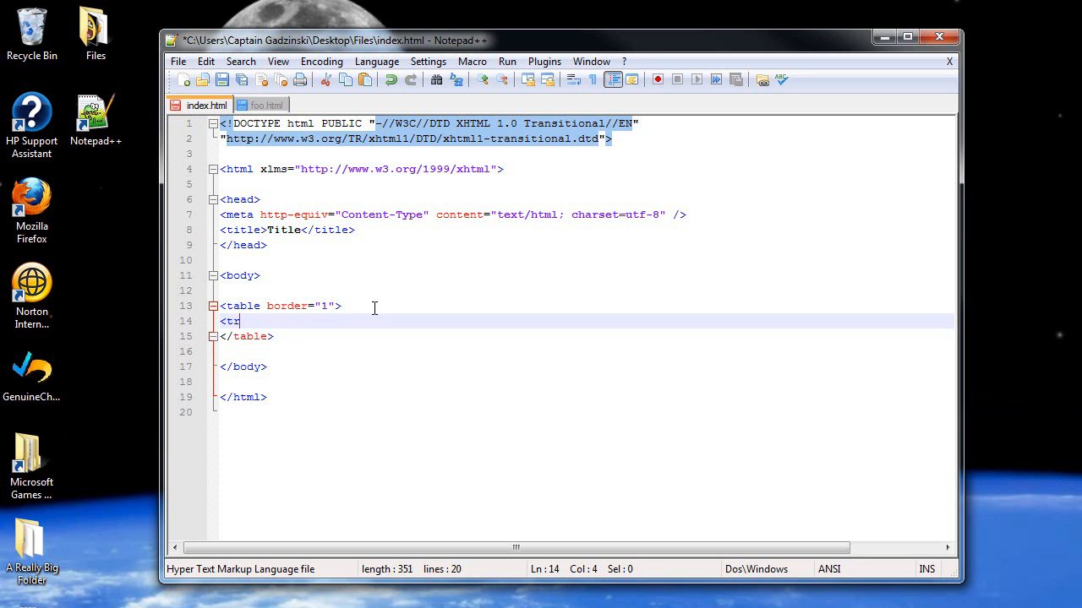
type(">")
type("</")
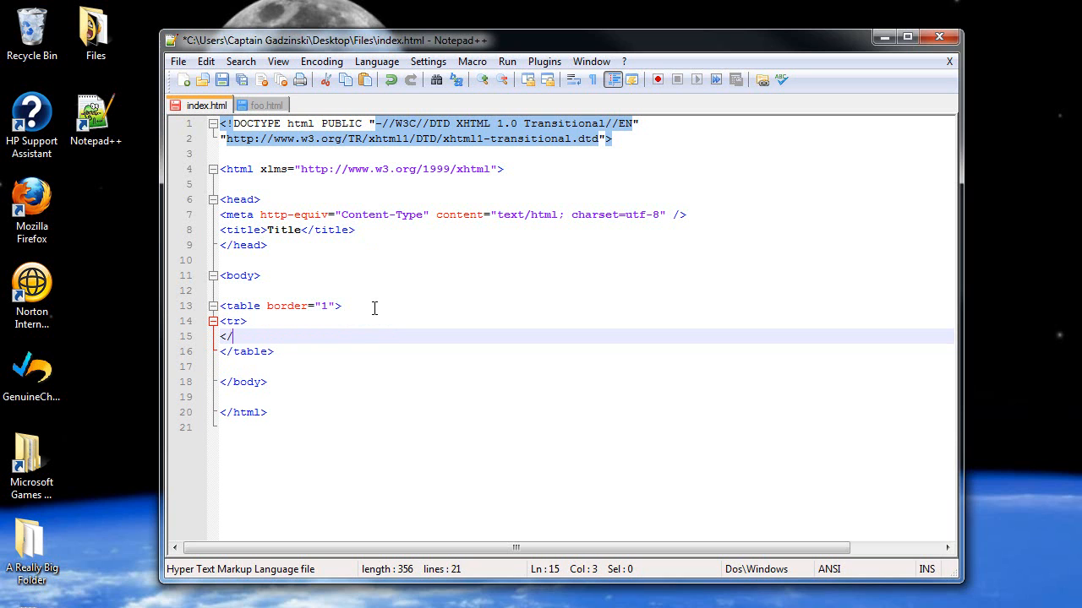
type("tr>")
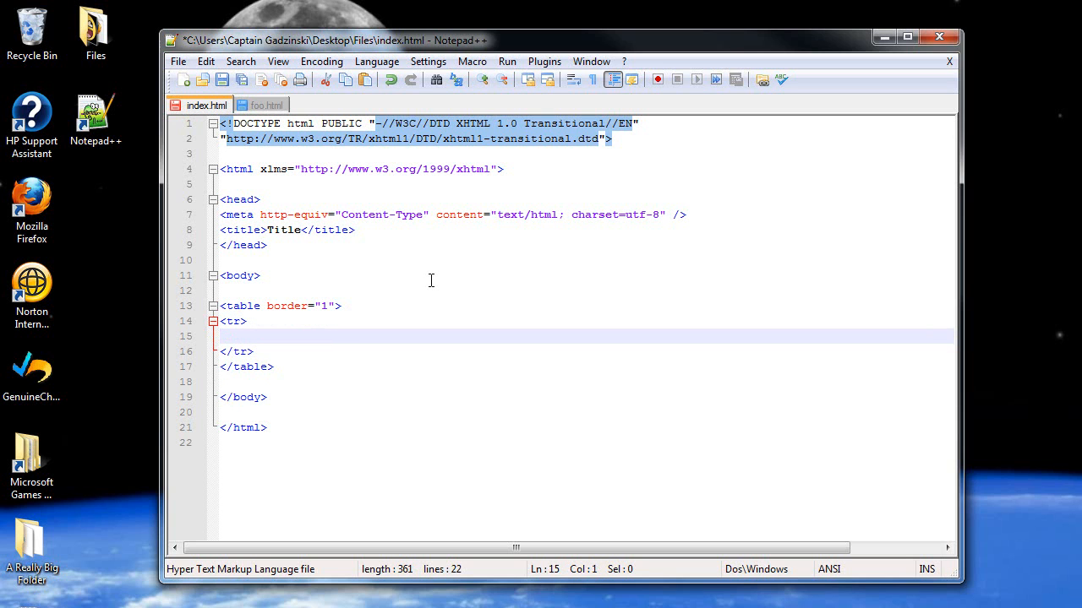
type("<t")
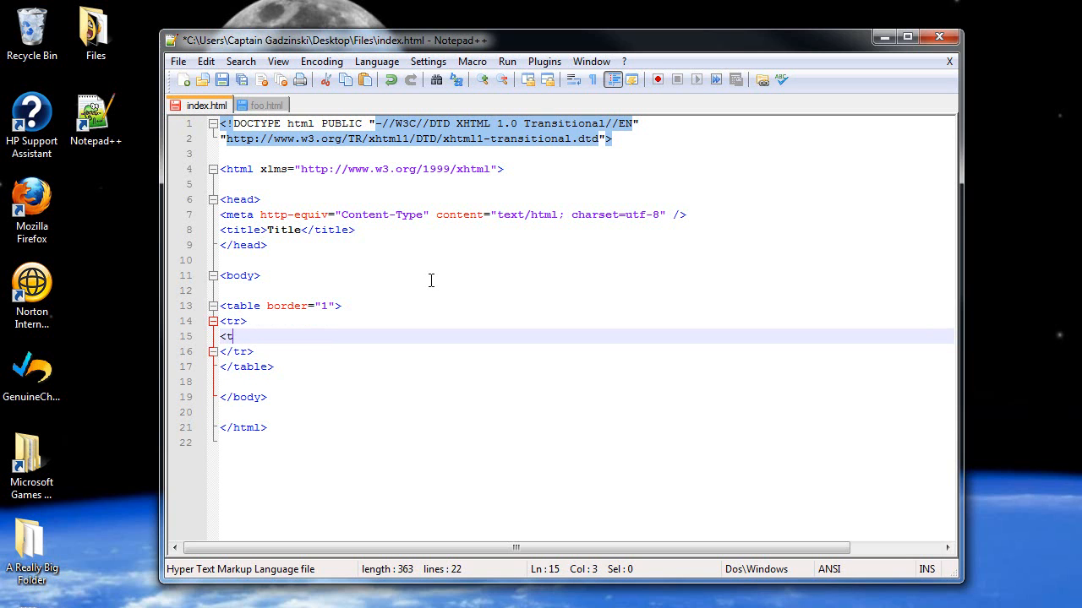
type("d><")
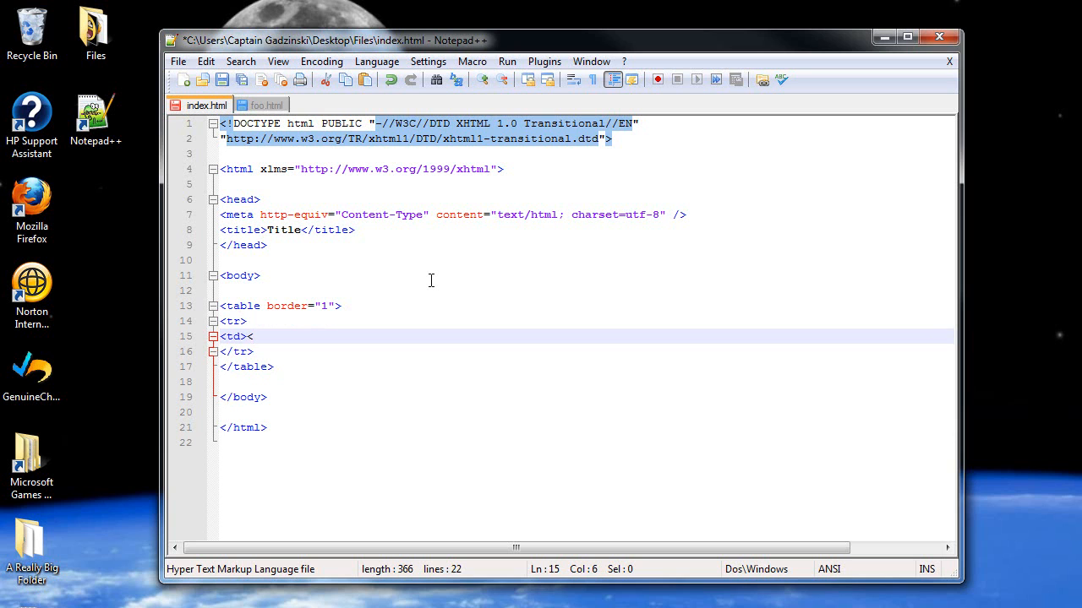
type("</td")
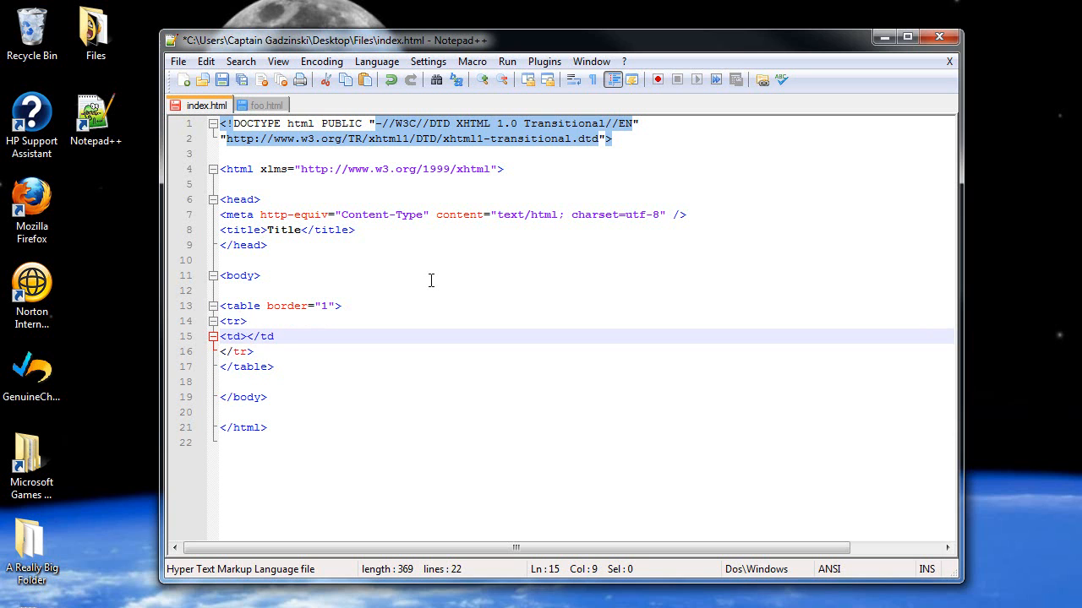
type(">")
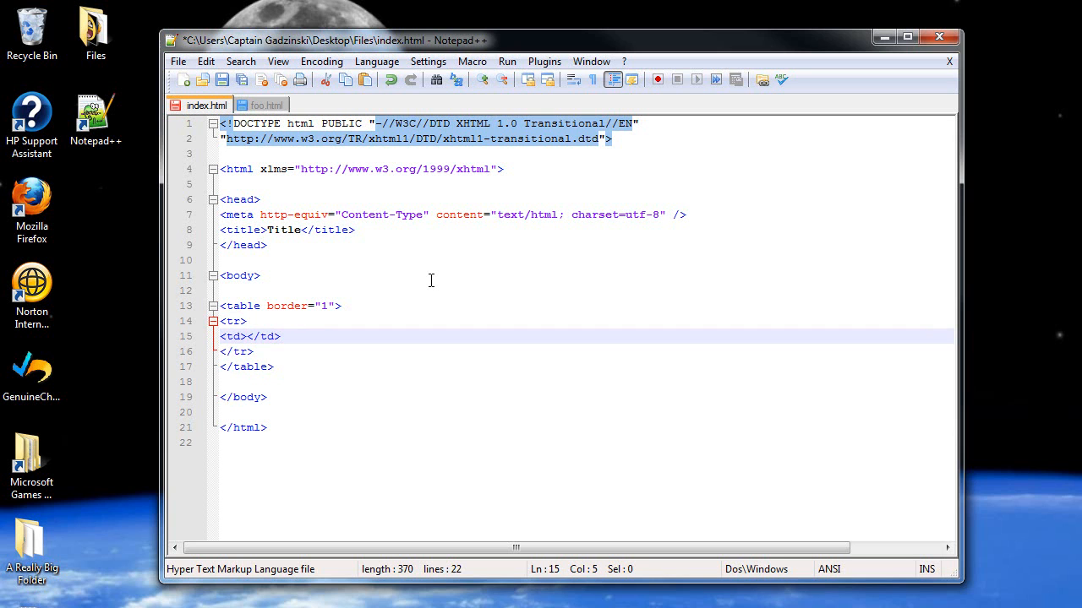
type("Hell")
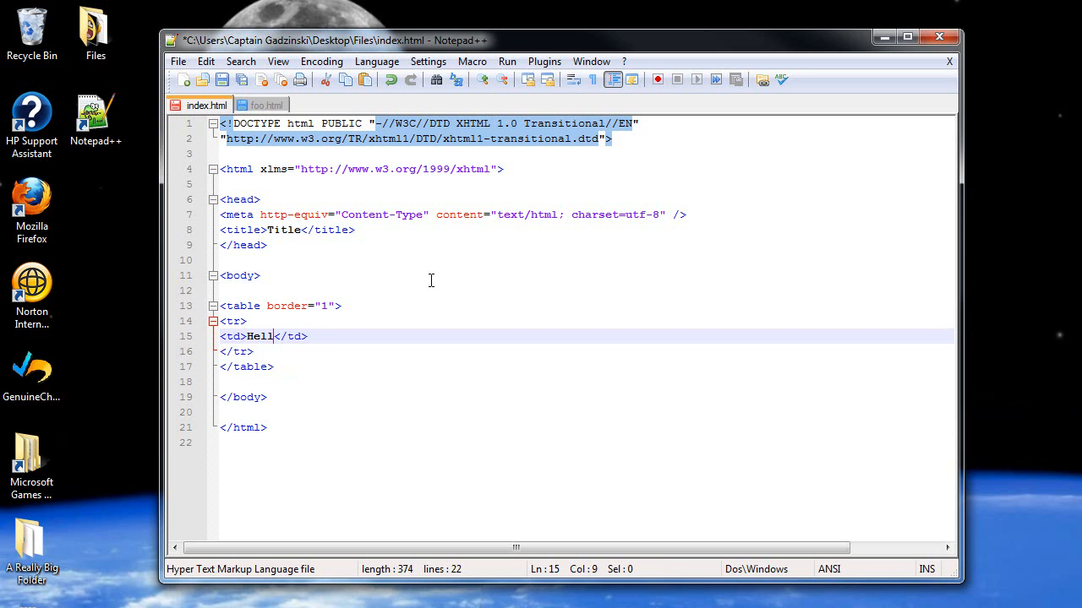
type("o, I'")
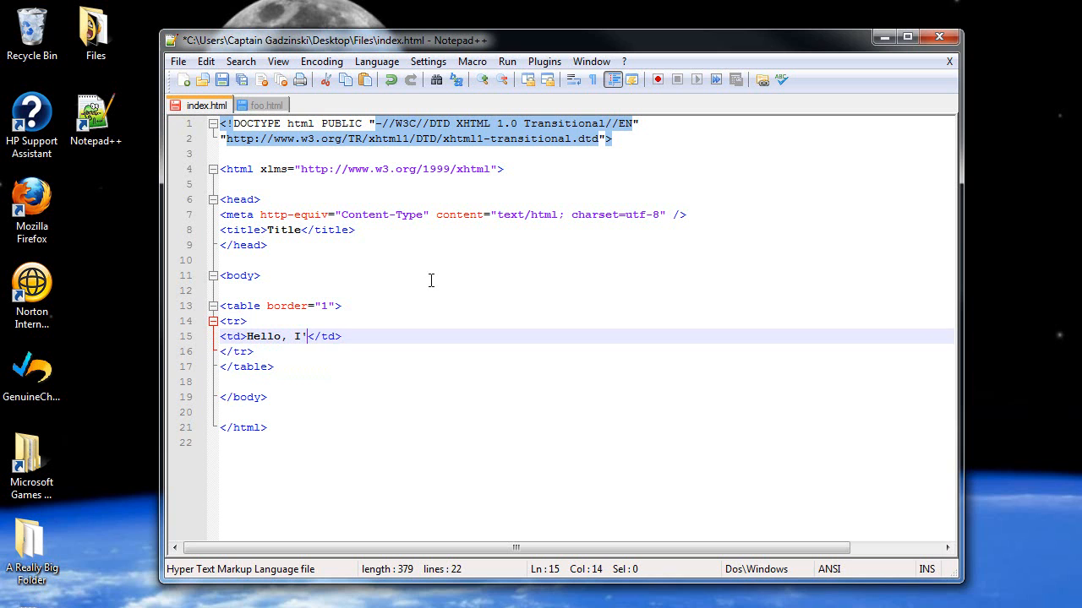
type("m Adam")
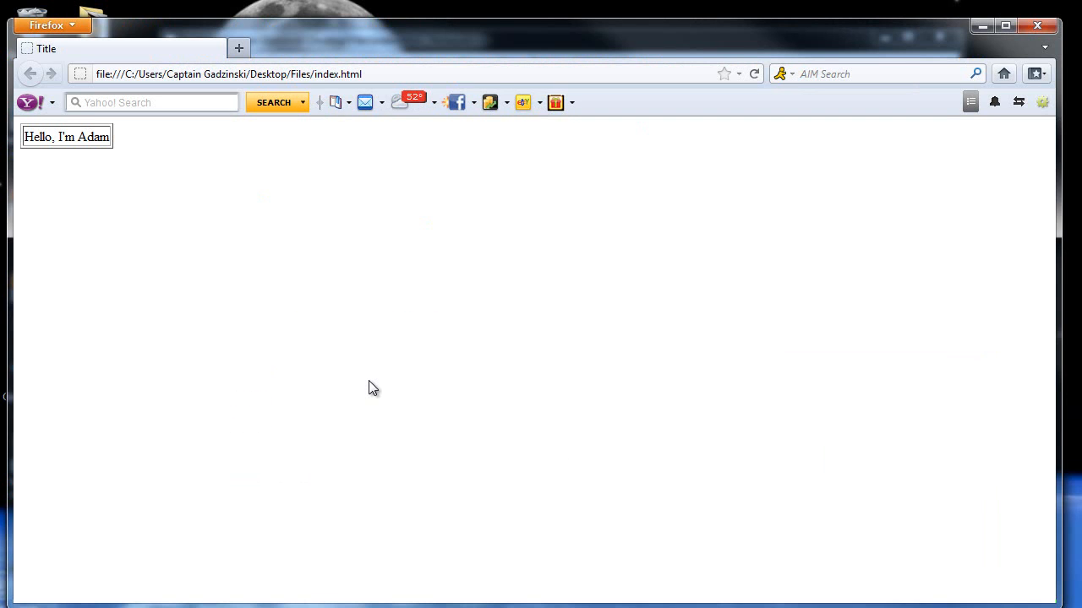
mouse_move(99, 169)
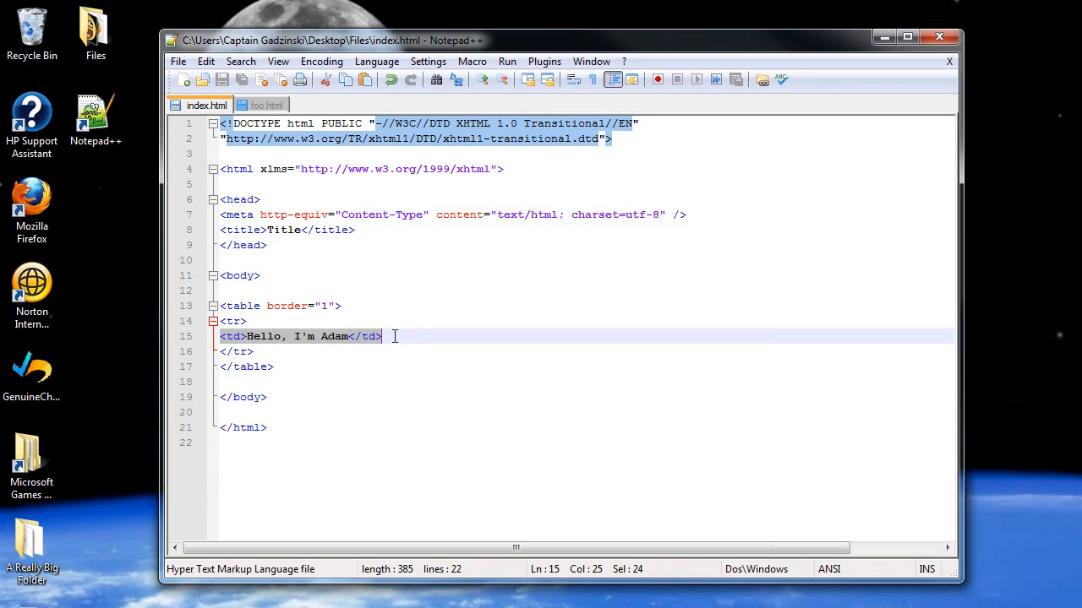
Preview the three-cell row in Firefox, then minimize the browser to return to Notepad++.
left_click(390, 337)
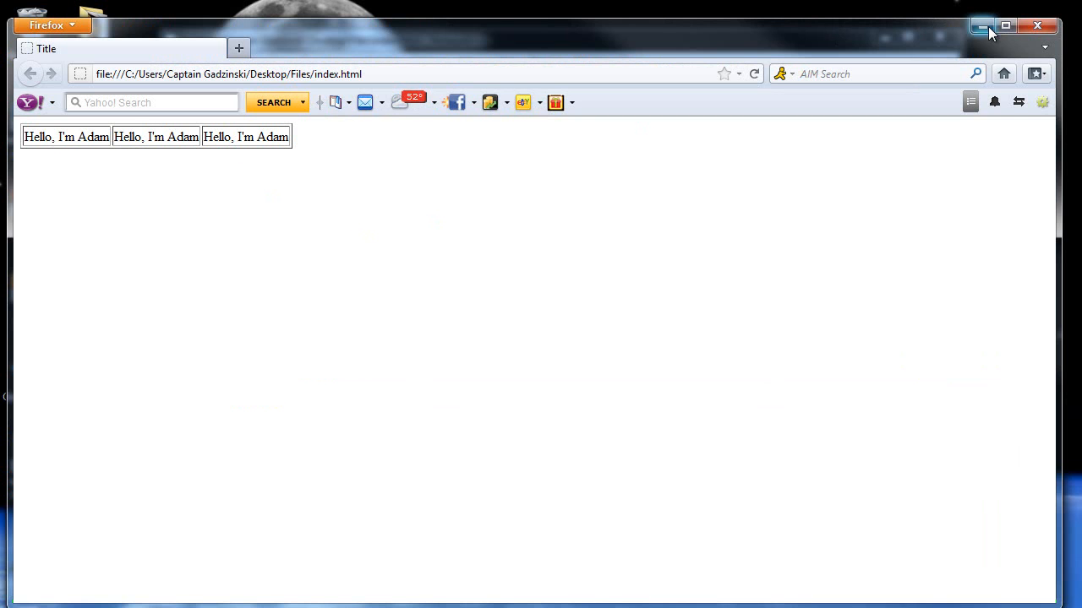
left_click(981, 26)
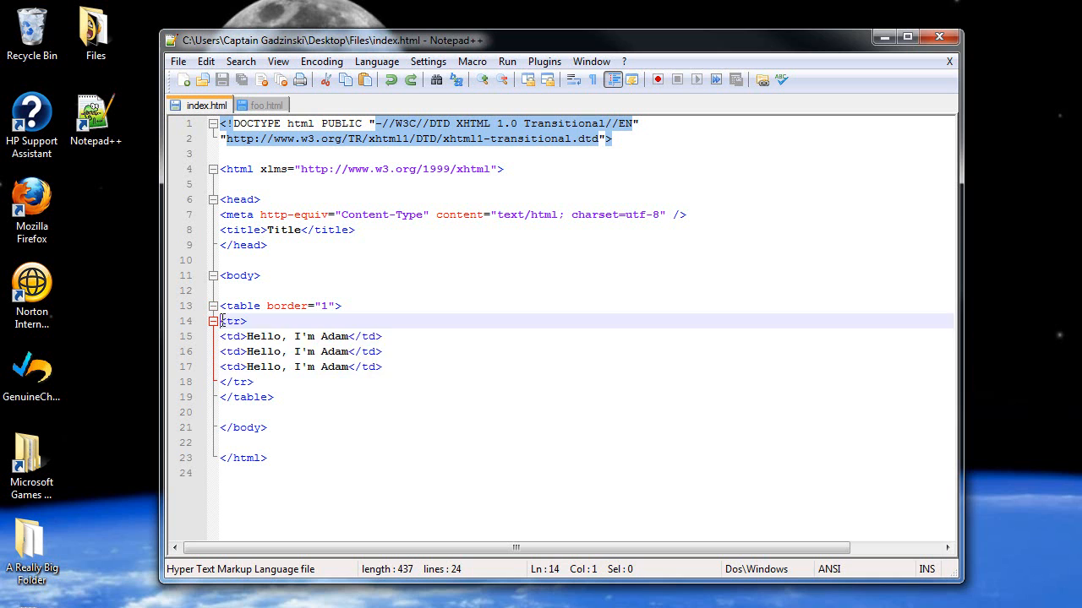
Duplicate the three-cell row into three rows and save index.html.
left_click_drag(221, 321, 254, 382)
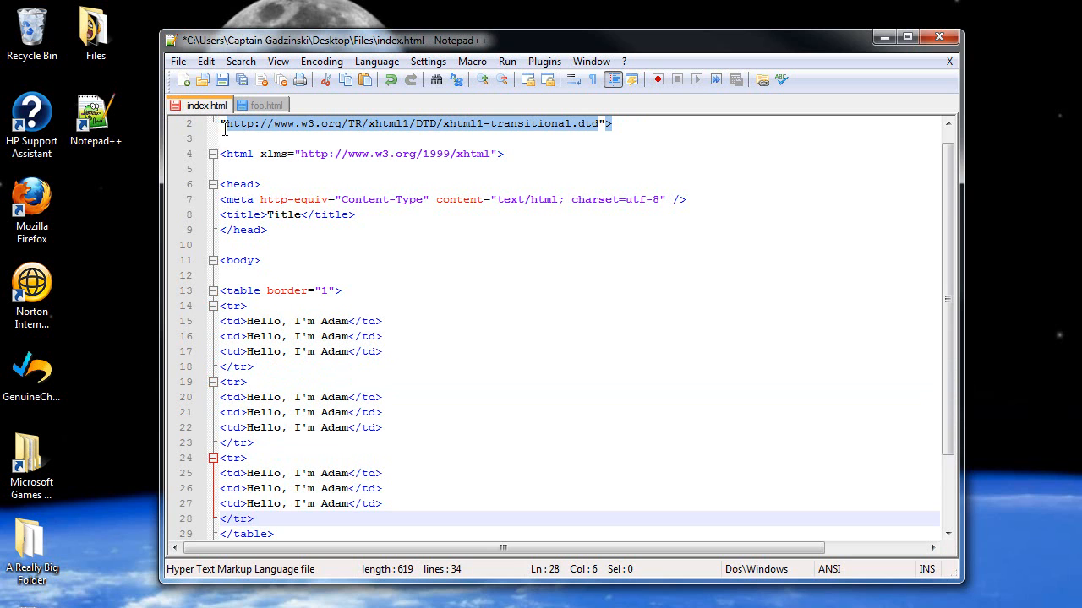
key("ctrl+s")
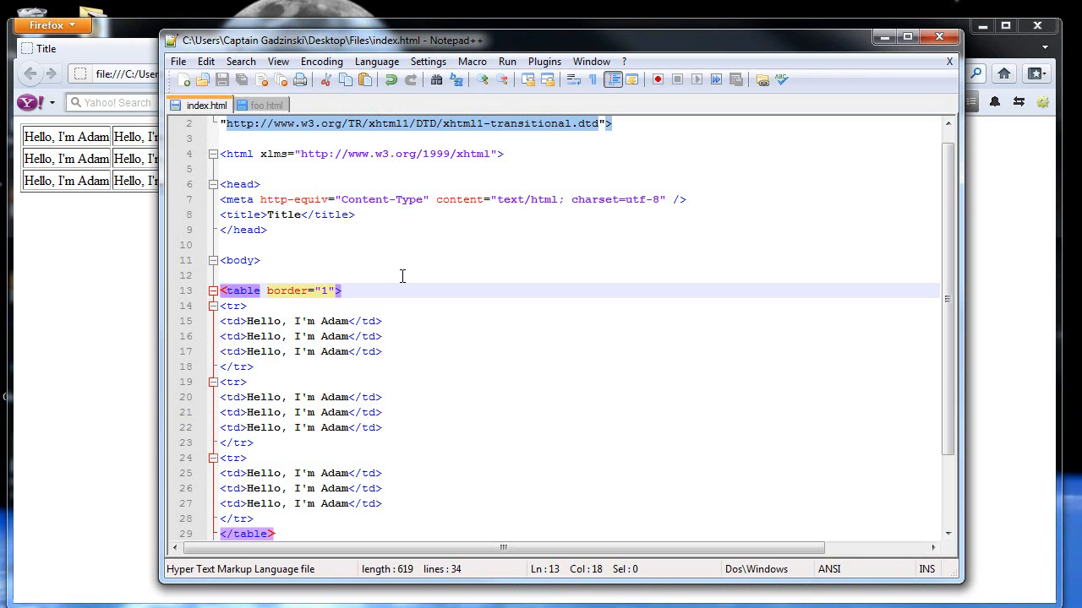
Give the table tag align="center" and width="500".
type("align=")
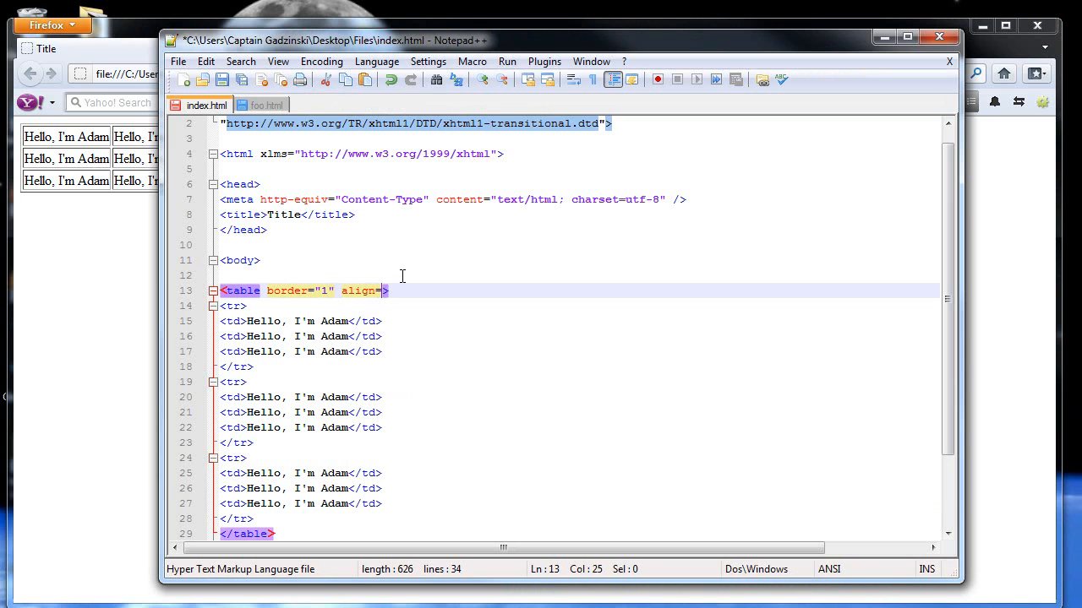
type("\"\"")
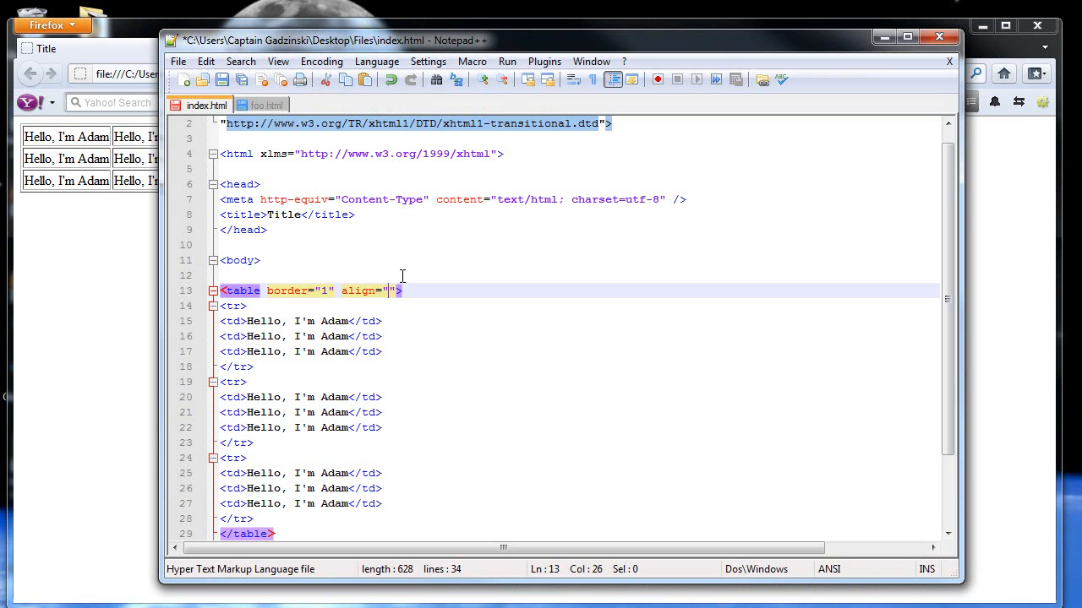
type("center")
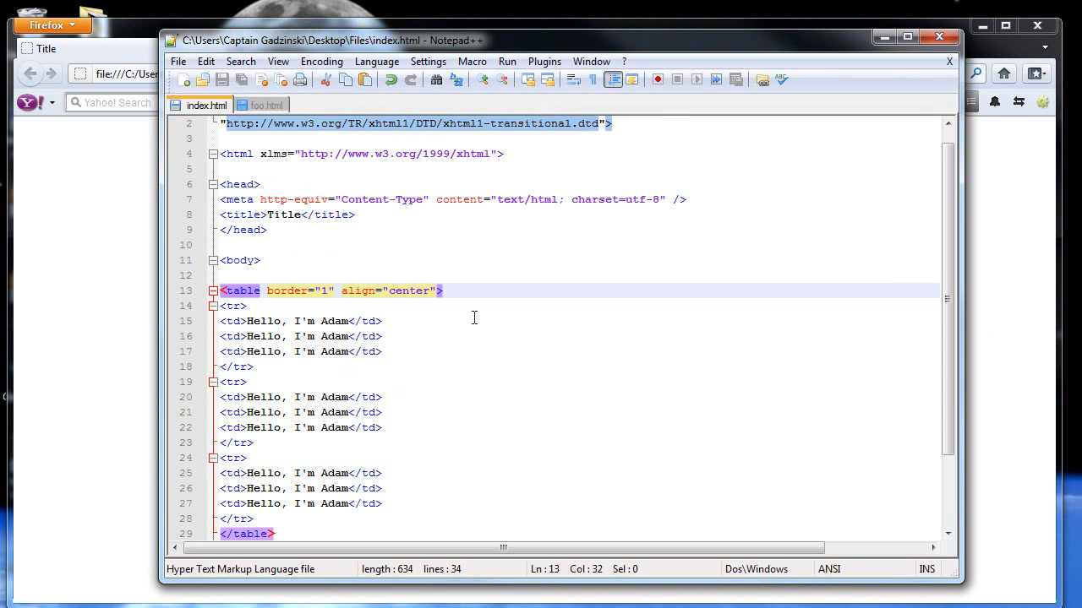
type("width=\"")
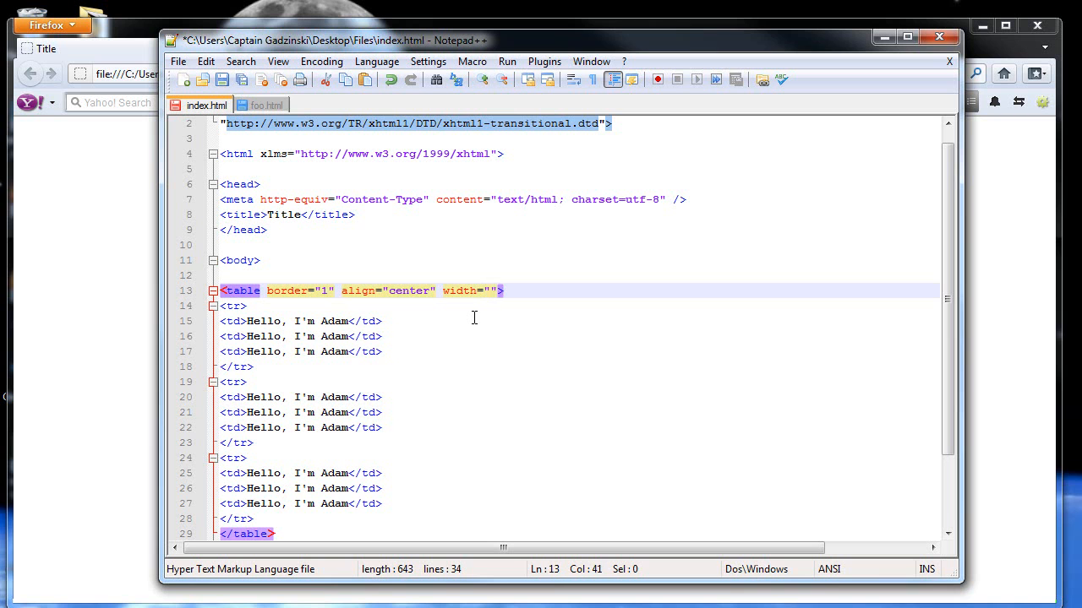
type("500")
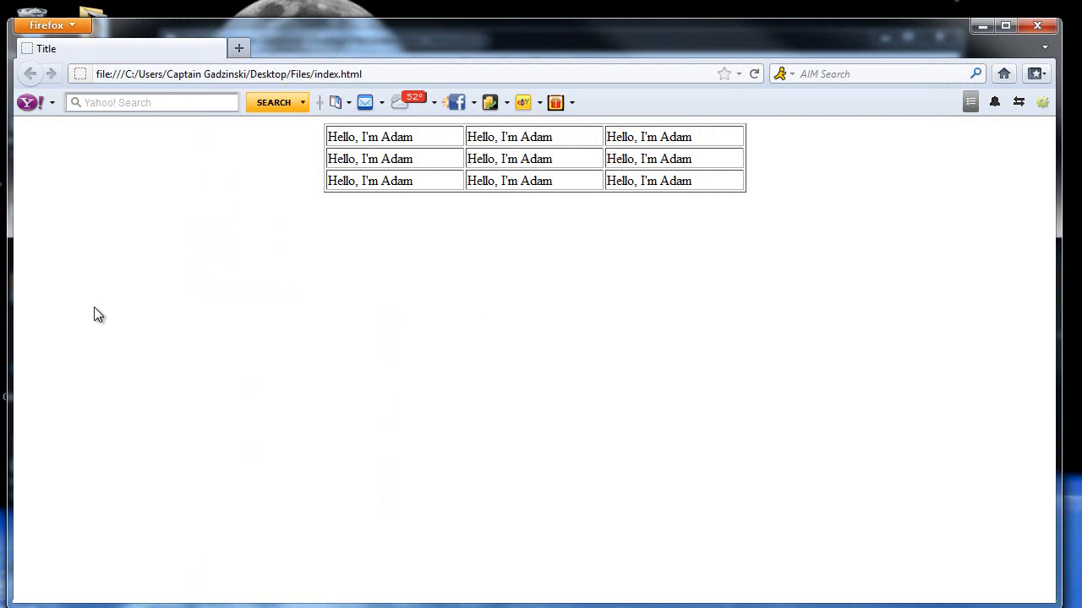
mouse_move(542, 217)
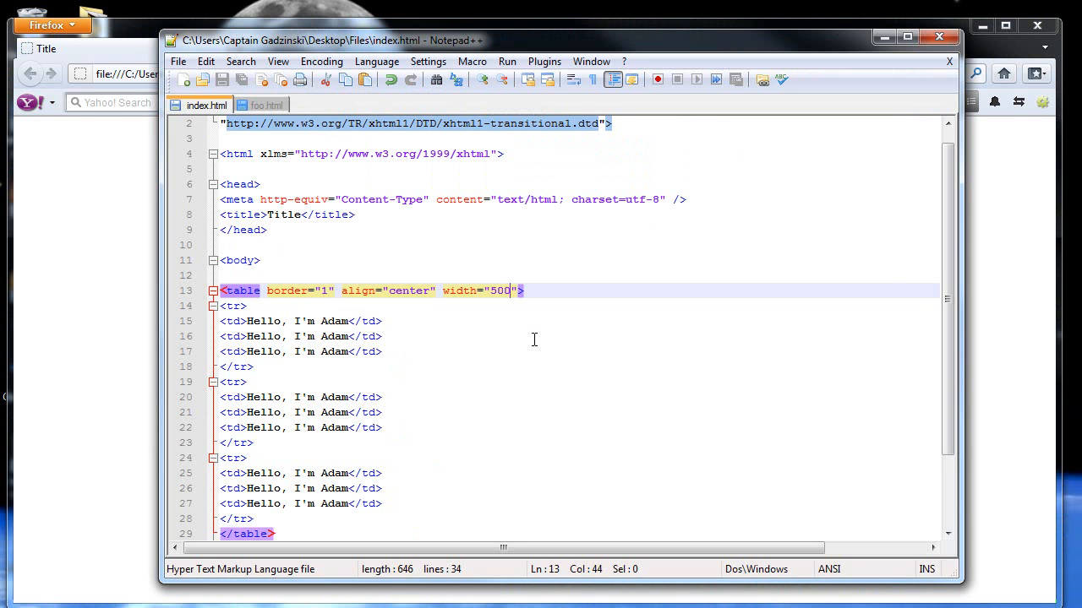
Add style="text-align:center" to the table tag to center the cell text.
key("Right")
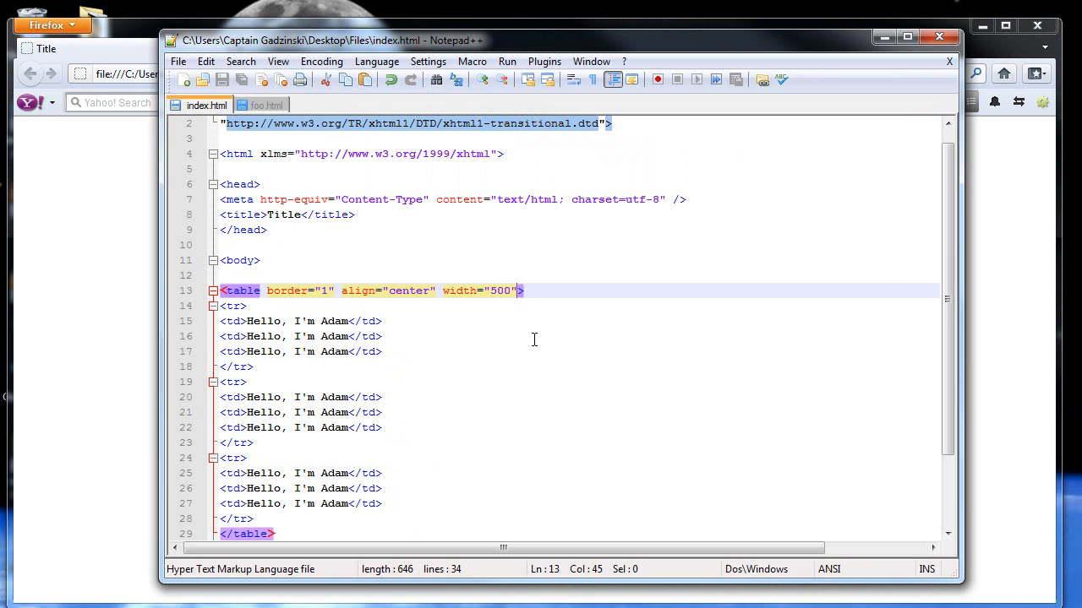
type("style=\"")
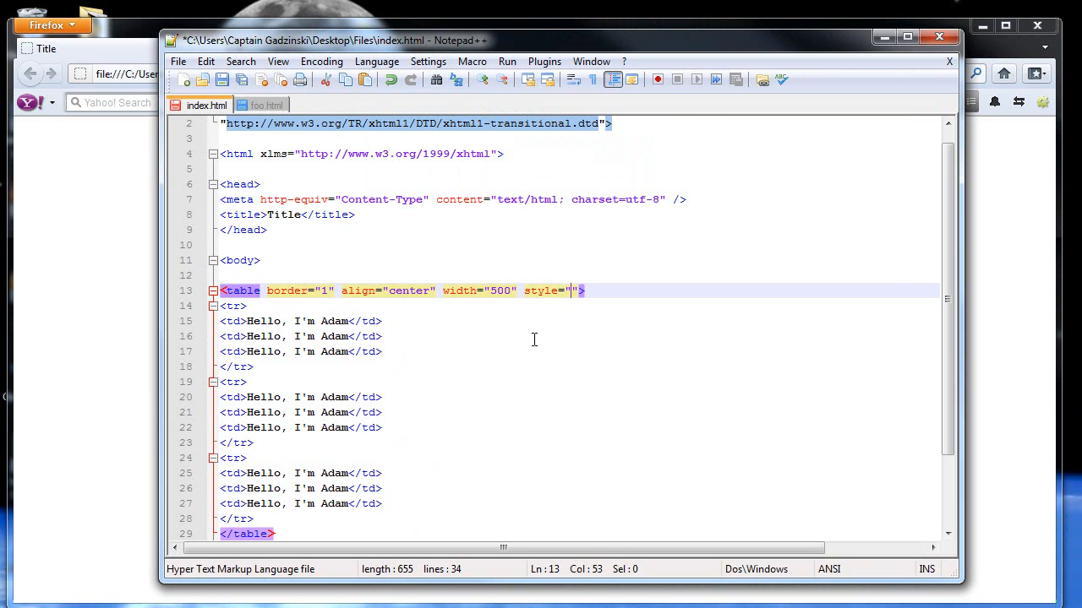
type("text")
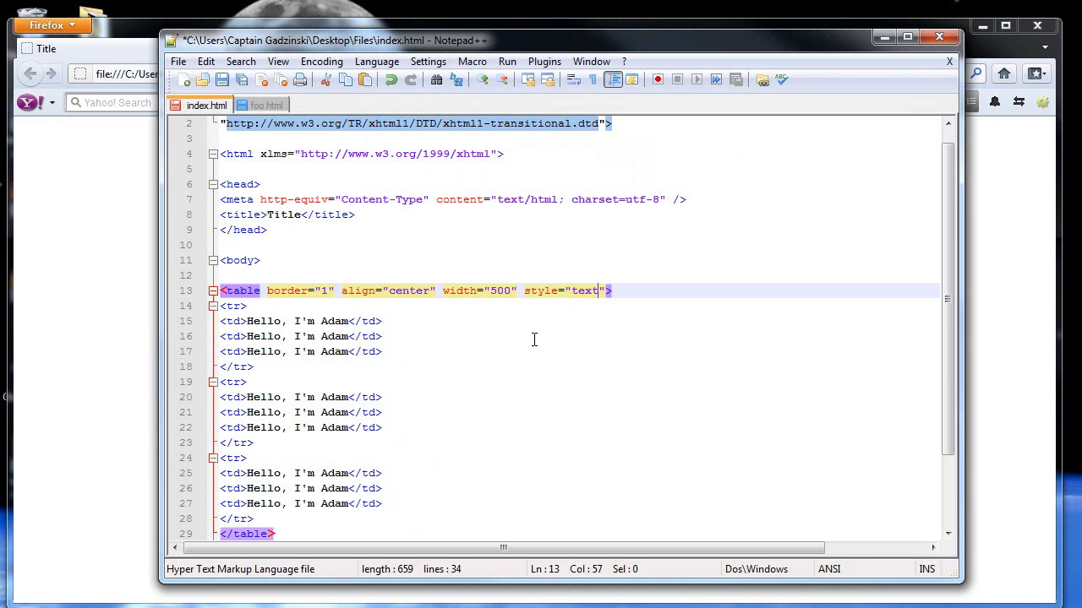
type("-align")
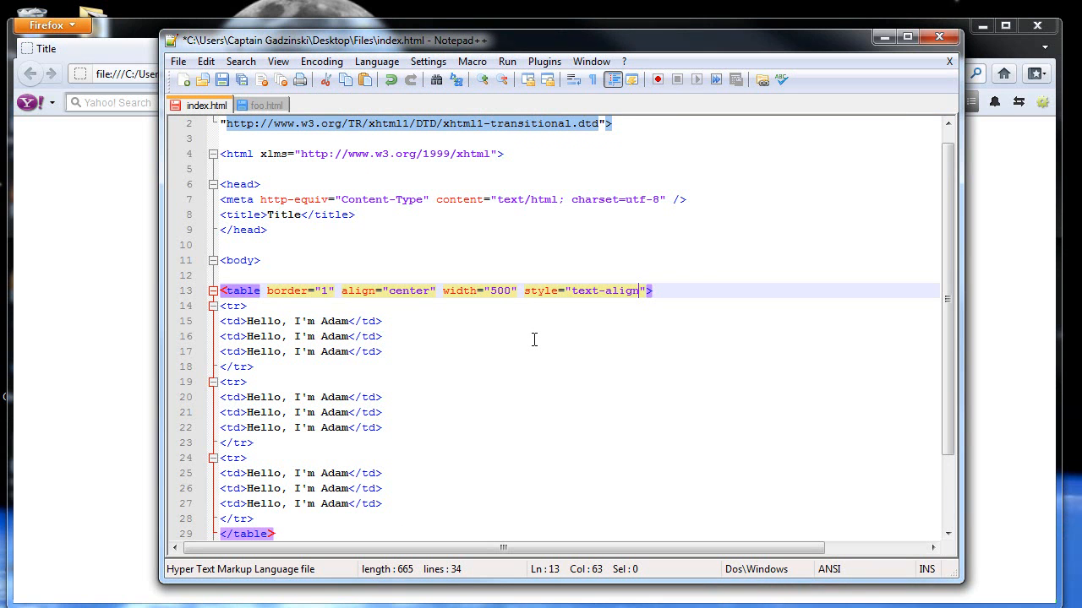
type(":cen")
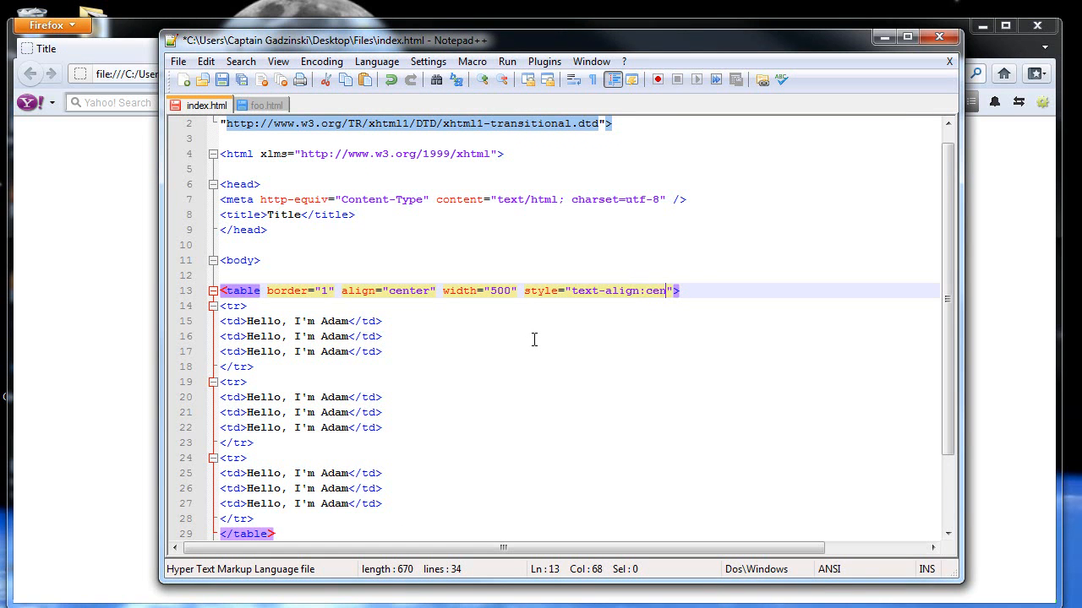
type("ter")
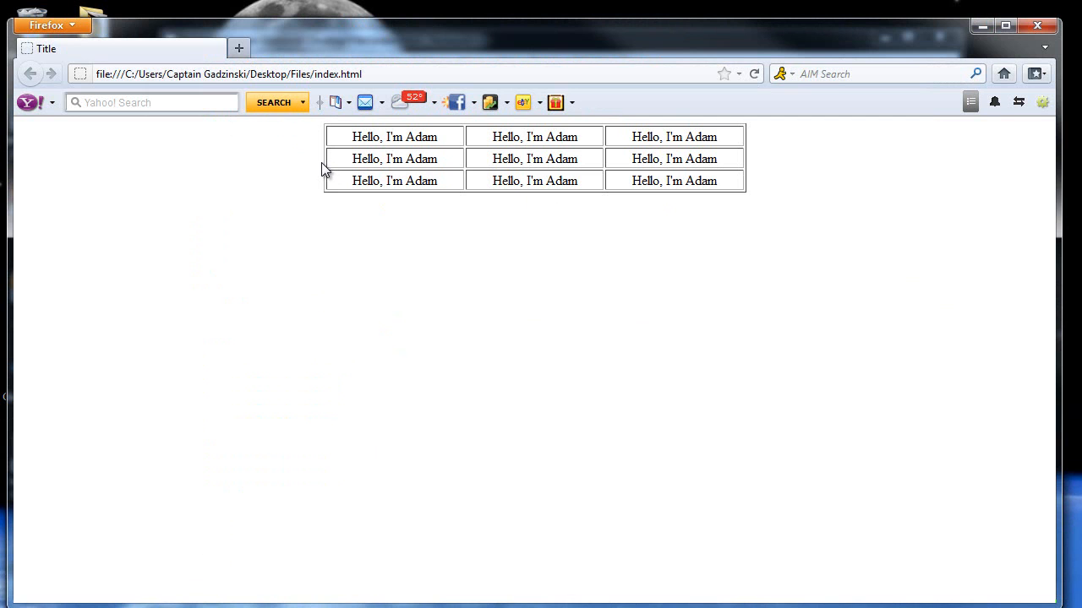
mouse_move(402, 228)
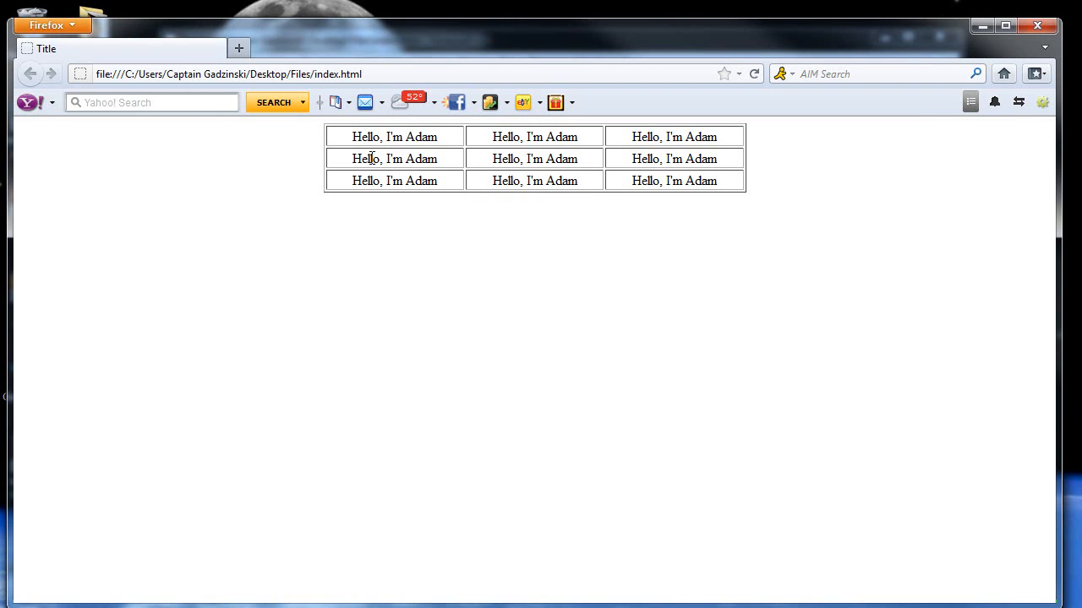
mouse_move(487, 135)
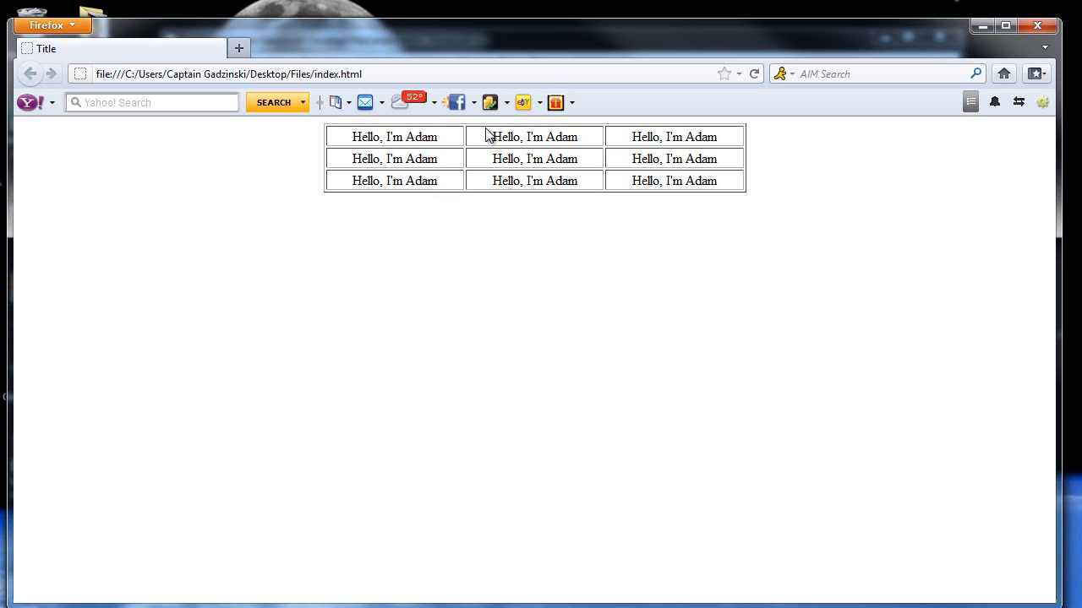
mouse_move(512, 159)
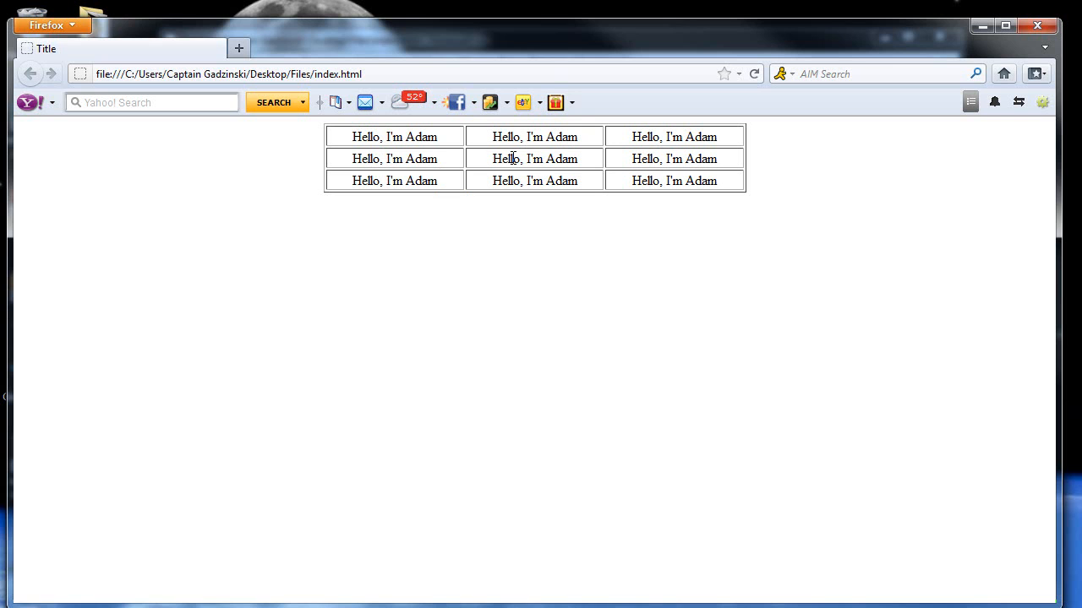
mouse_move(478, 201)
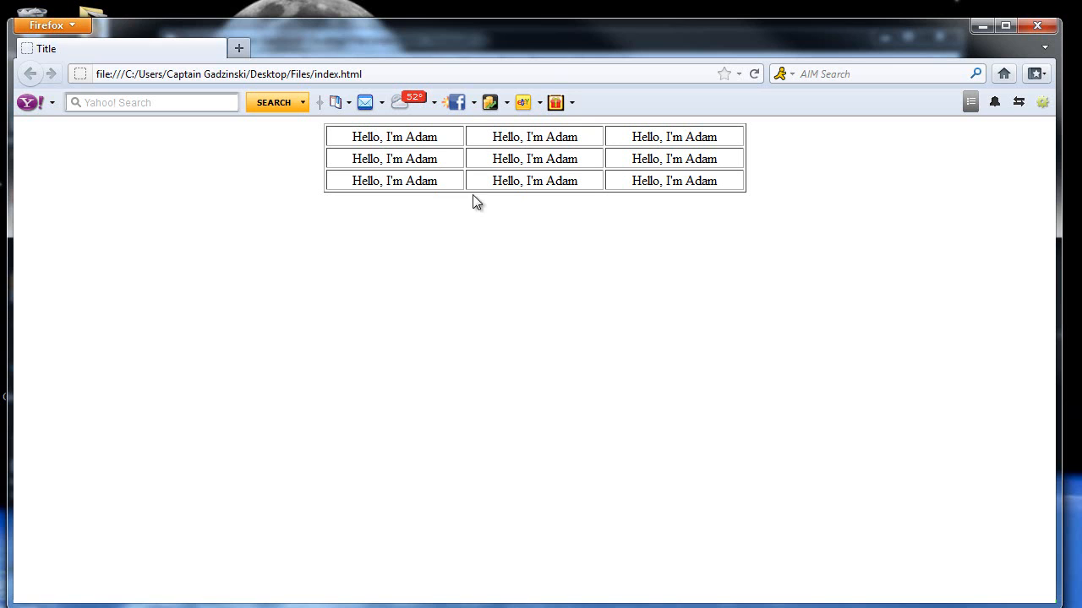
mouse_move(463, 328)
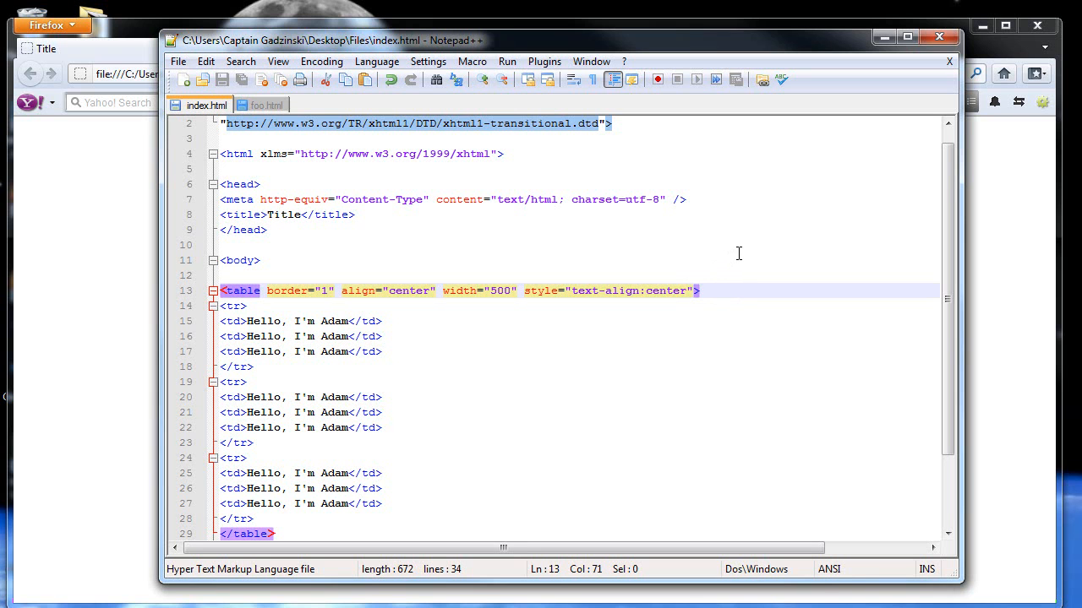
Add cellspacing="0" and an empty cellpadding="" attribute to the table tag.
type("cellspacing=\"")
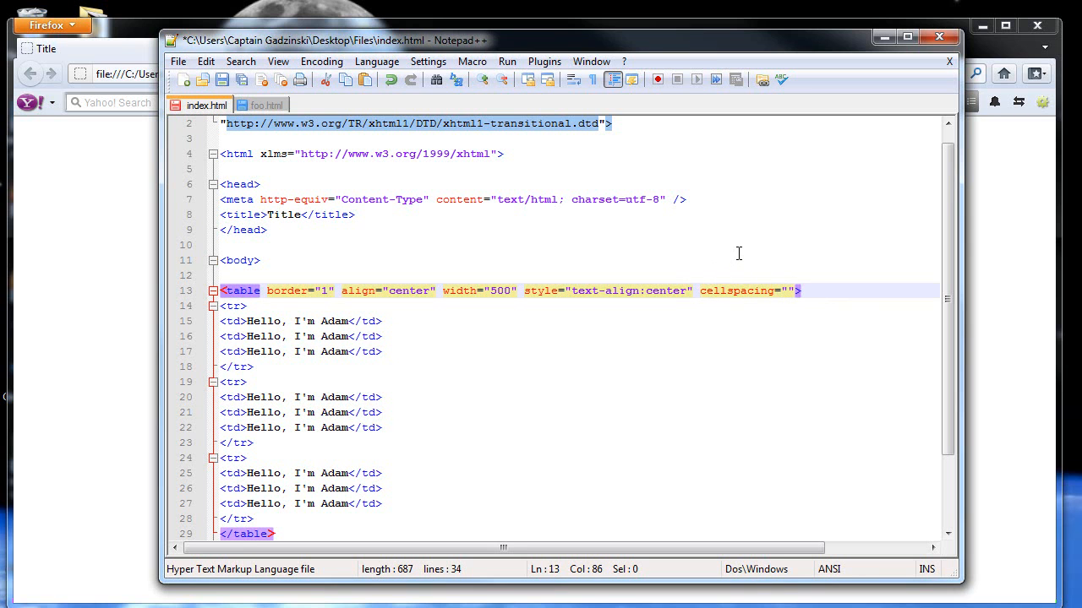
type("0")
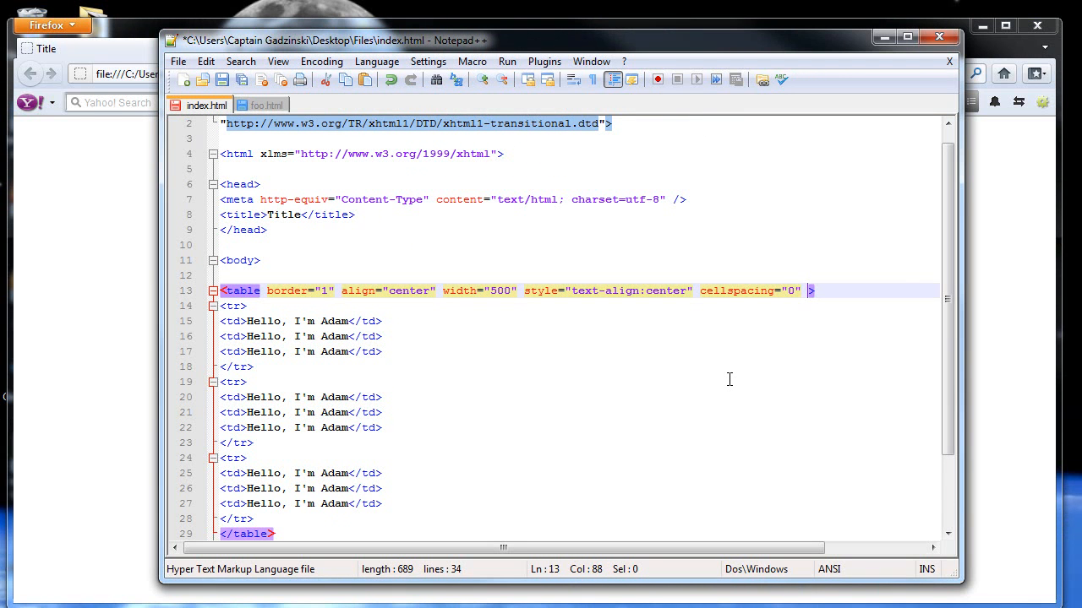
type("cell")
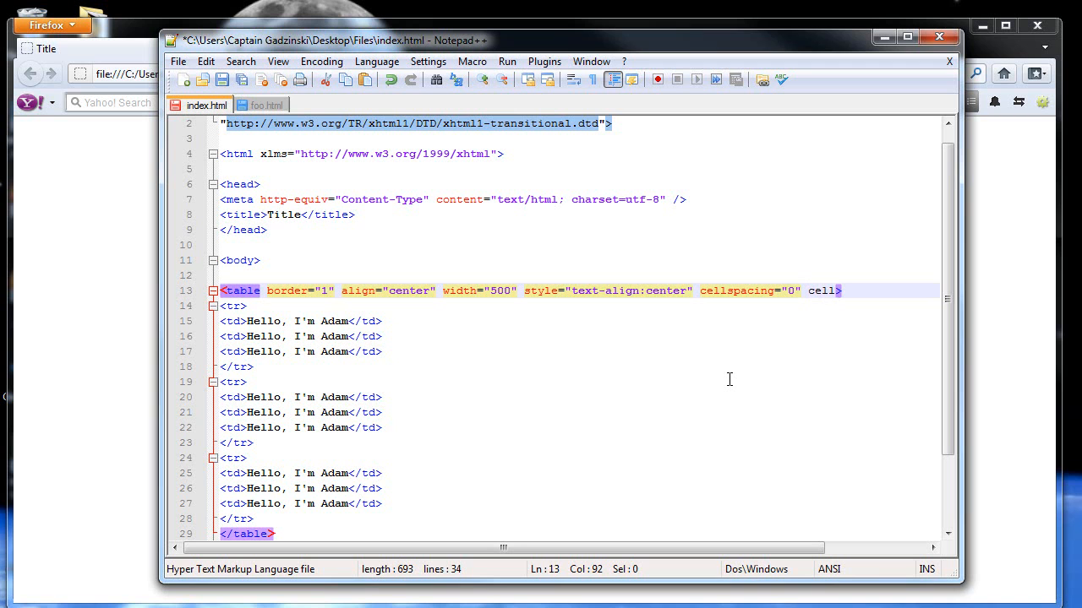
type("padd")
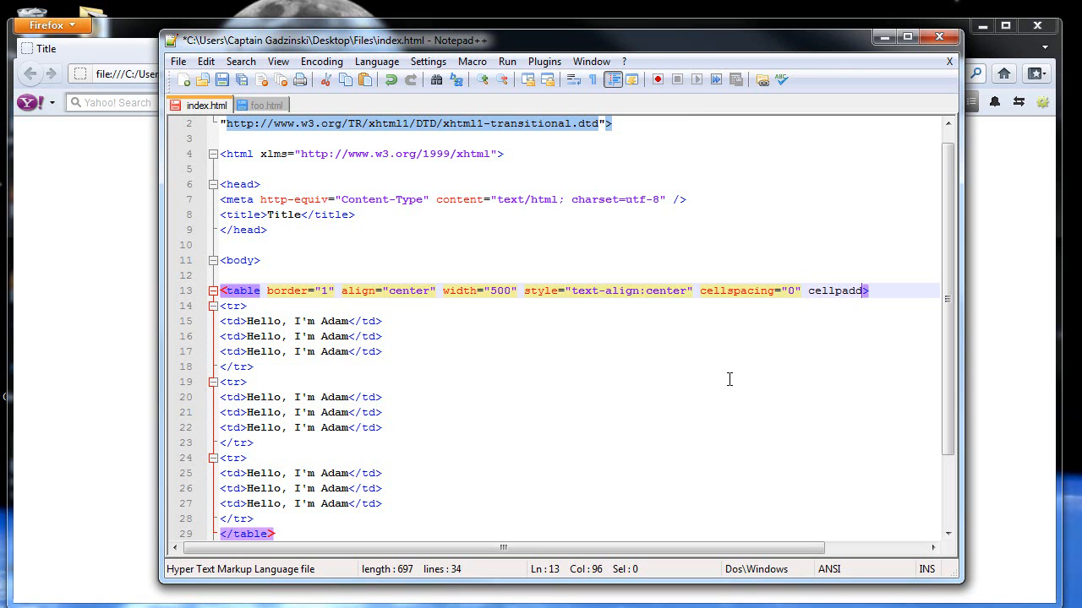
type("ing=\"\"")
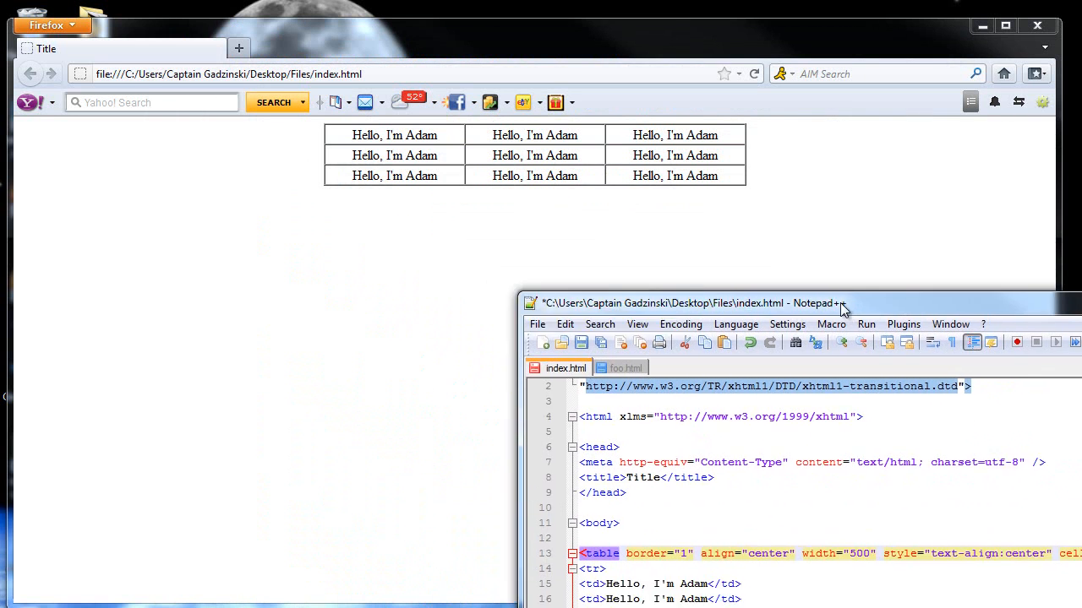
Move the editor aside to reveal the gap-free, padded table in Firefox.
left_click_drag(684, 303, 701, 322)
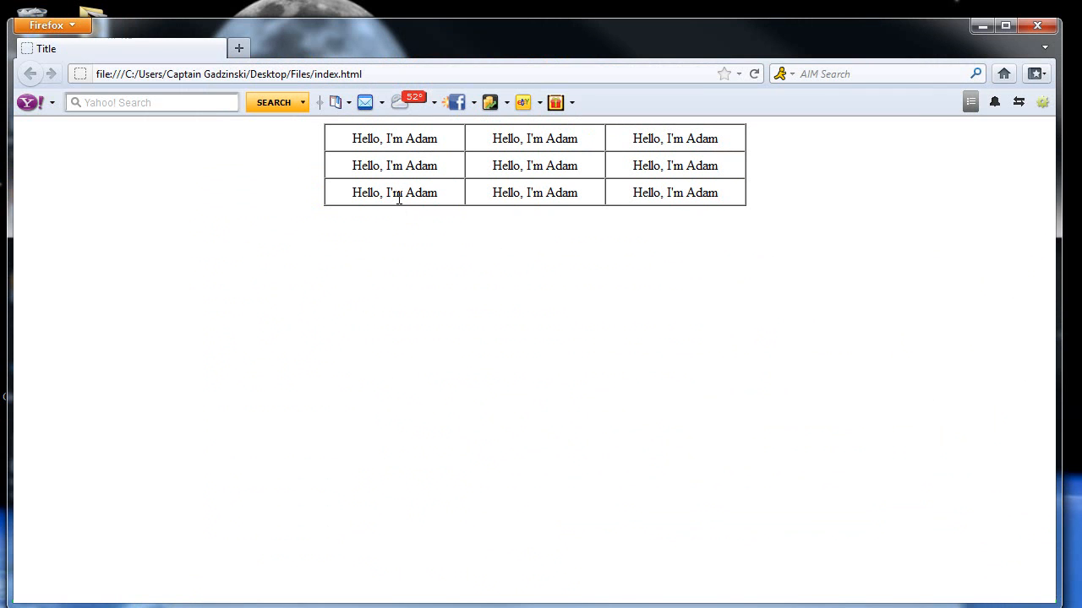
mouse_move(345, 201)
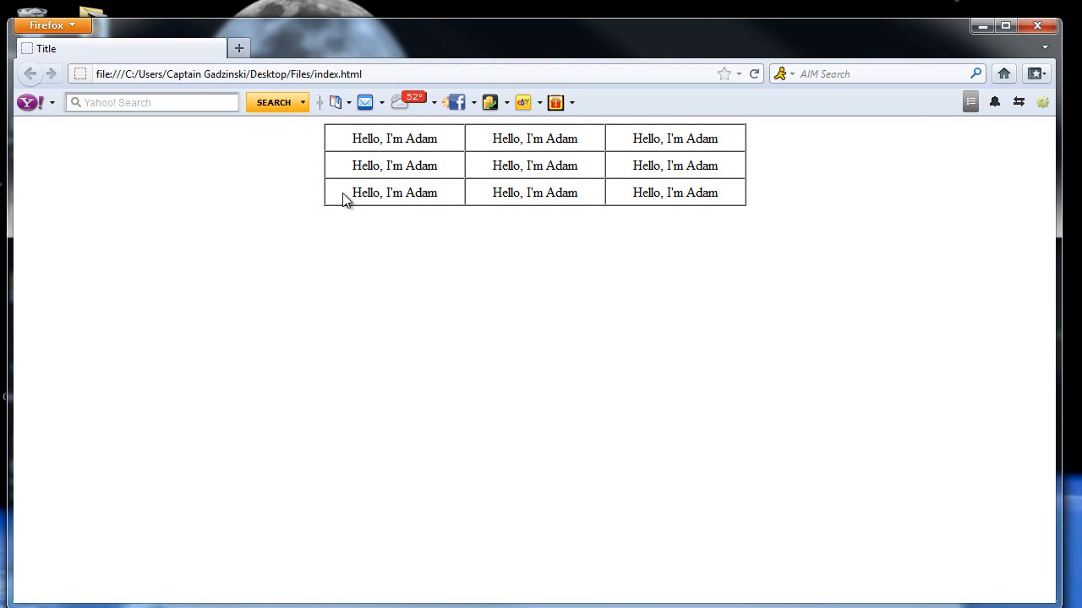
mouse_move(471, 199)
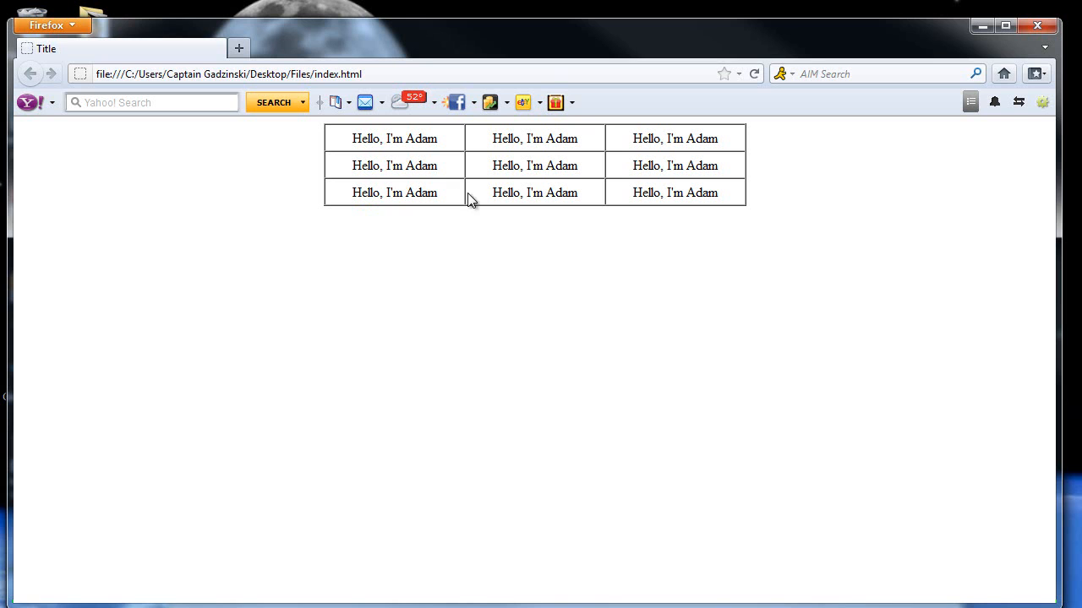
mouse_move(484, 165)
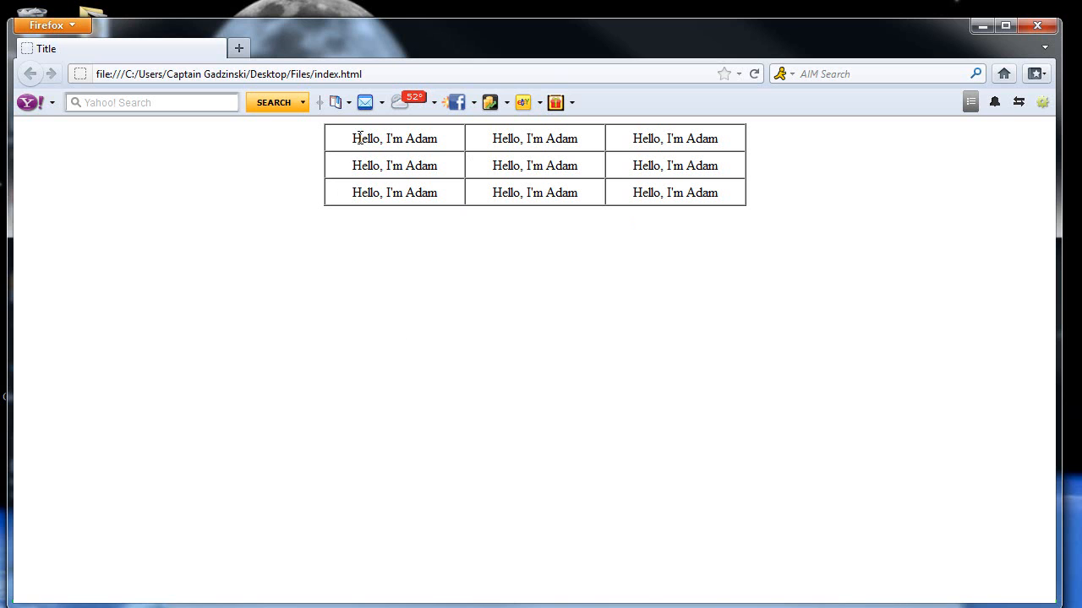
mouse_move(352, 203)
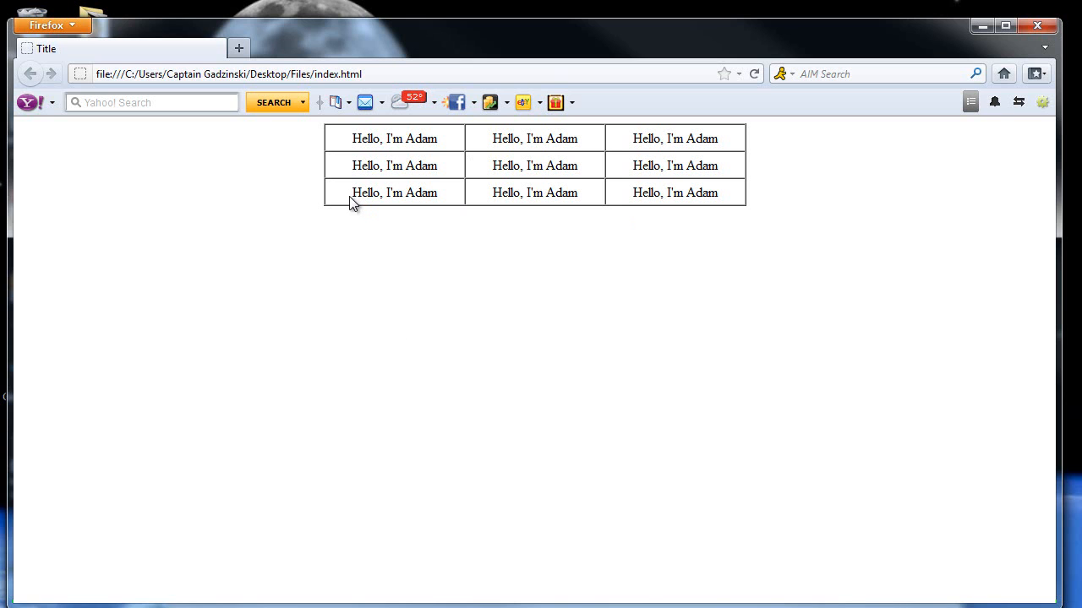
mouse_move(333, 153)
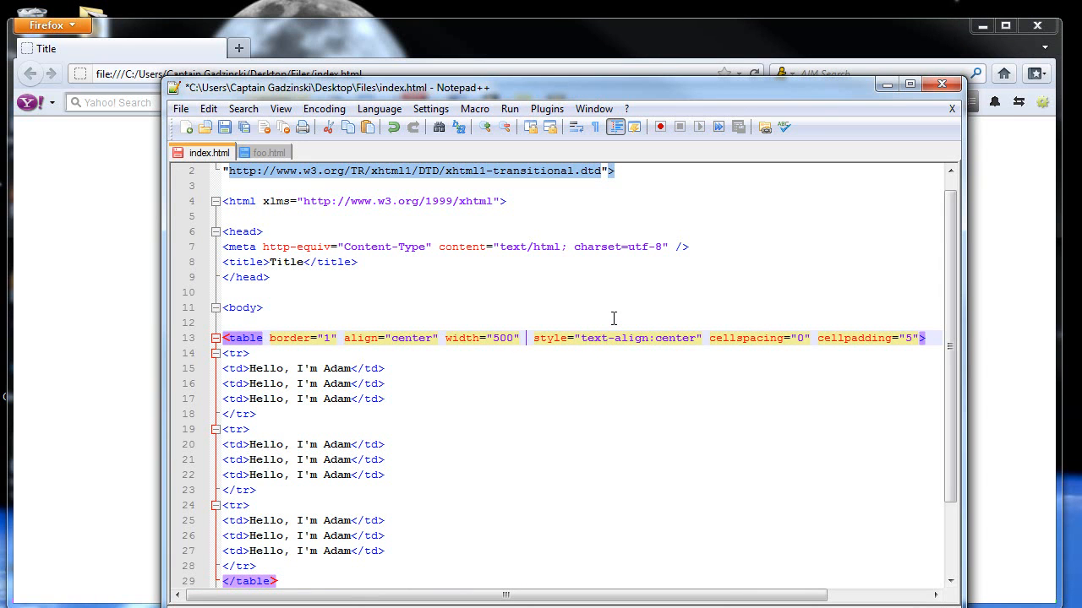
Add a height="300" attribute to the table tag.
type("height=")
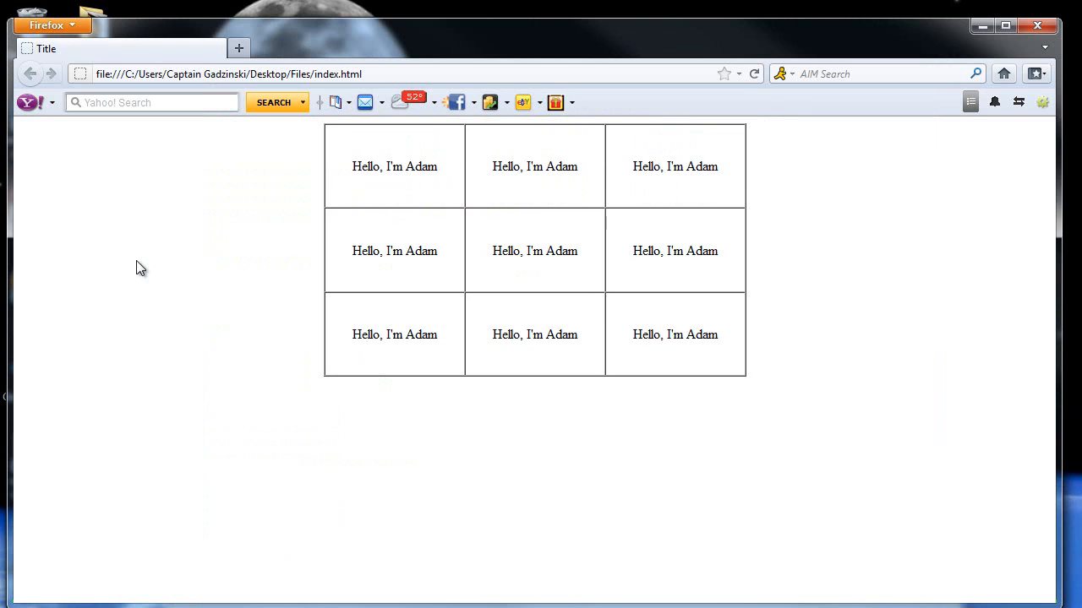
mouse_move(310, 454)
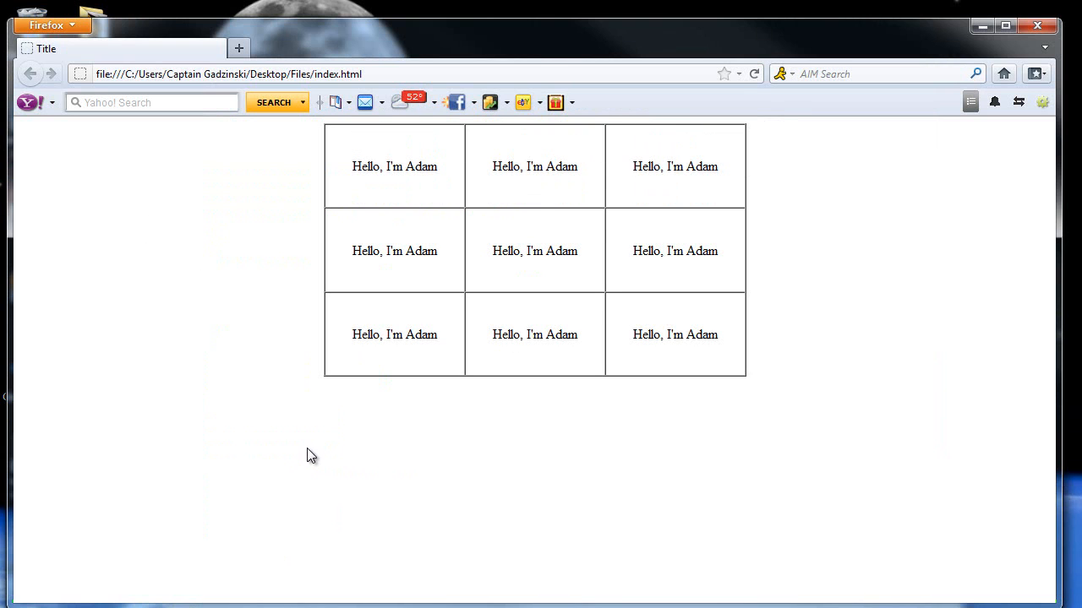
mouse_move(512, 328)
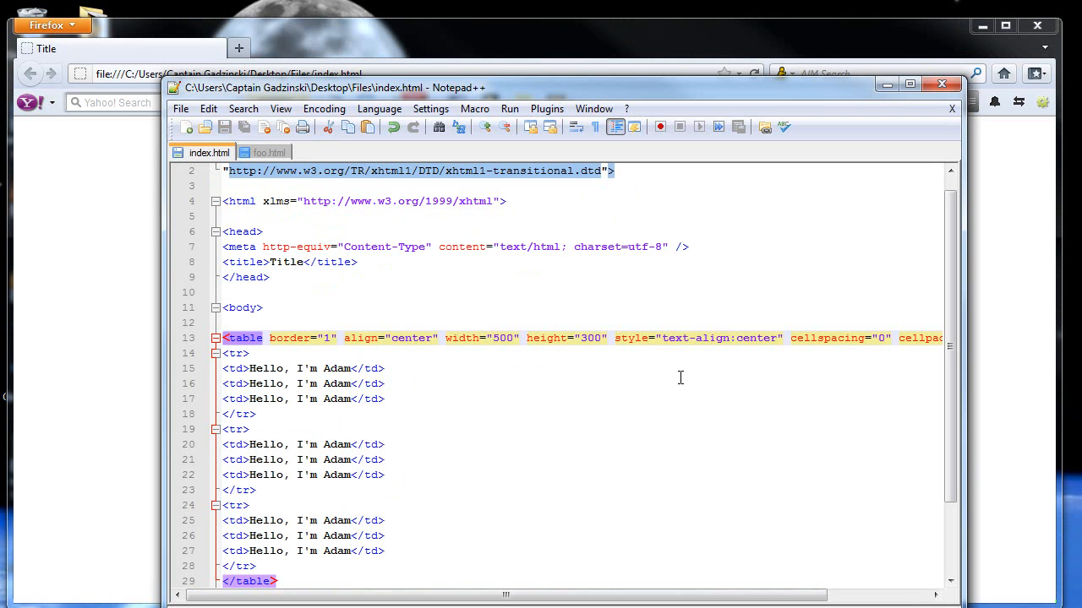
mouse_move(563, 490)
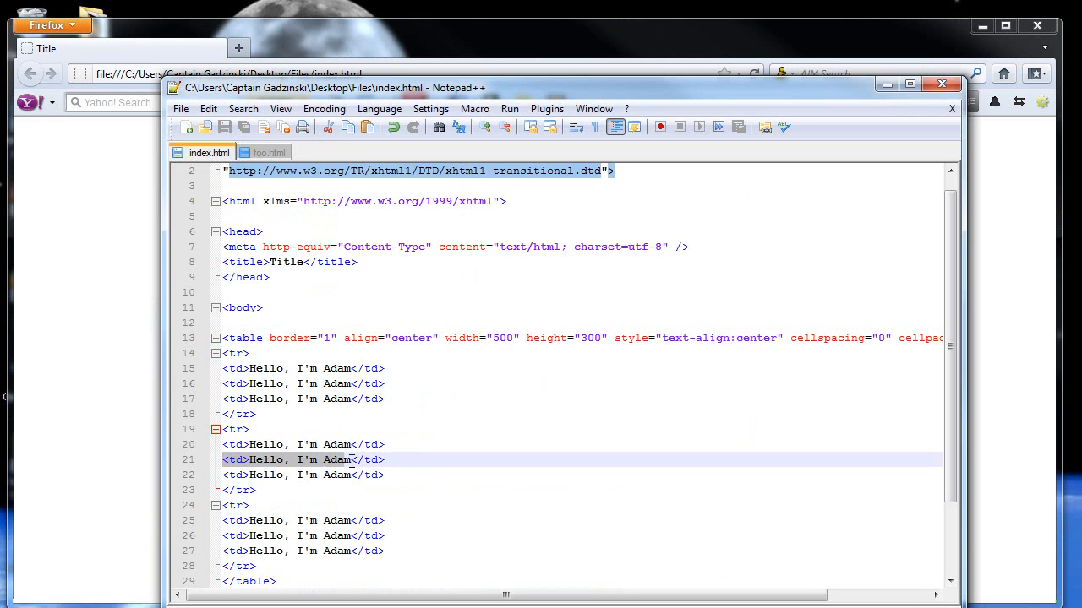
Delete the third <td> line of the middle row.
key("Delete")
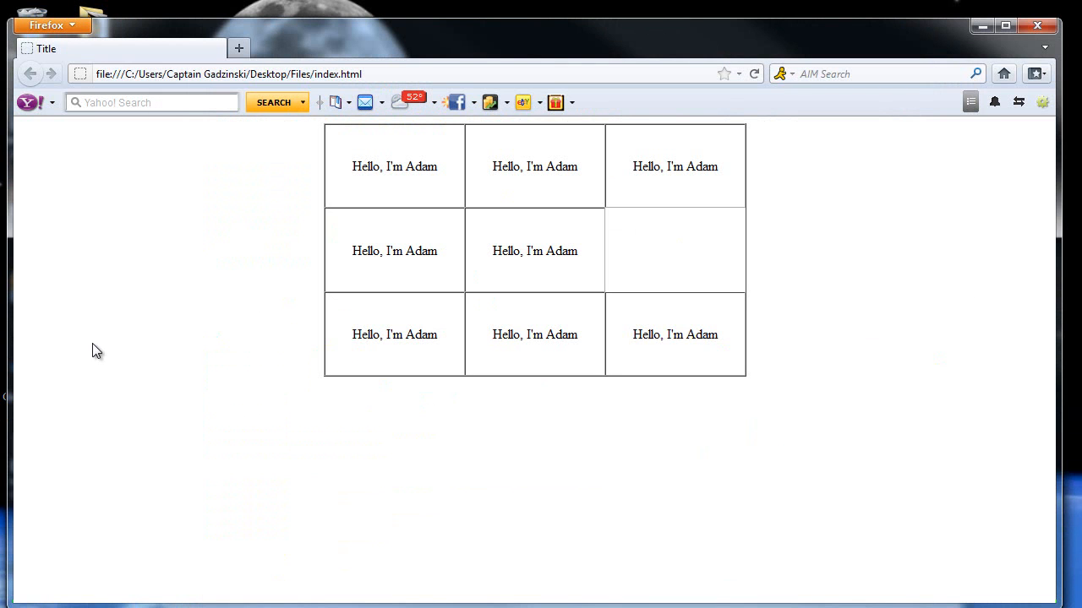
mouse_move(635, 234)
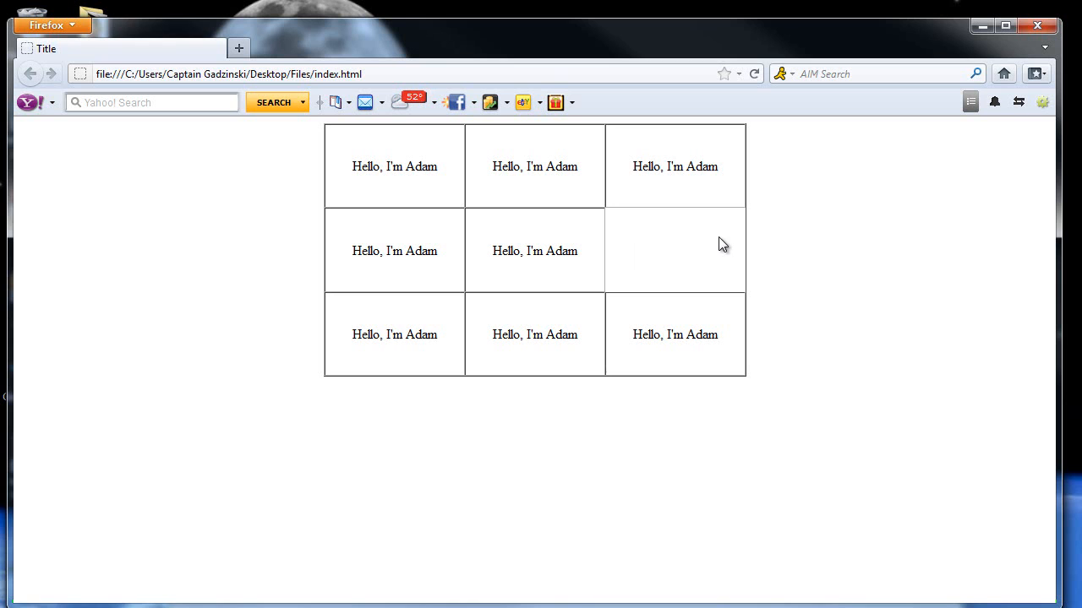
mouse_move(462, 385)
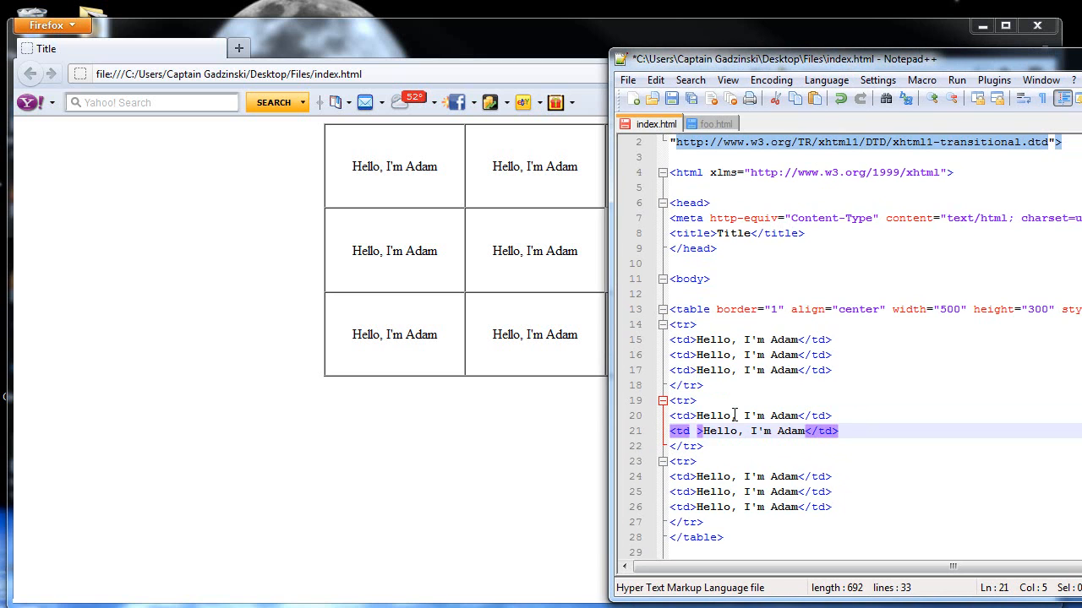
Add colspan="2" to the middle row's second cell.
type("colspan=")
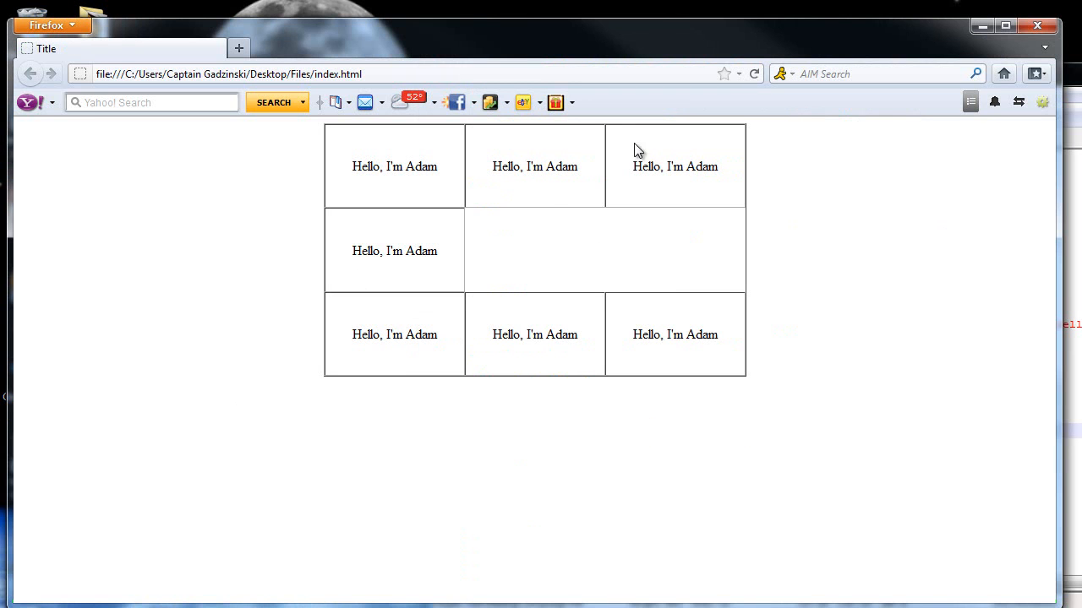
mouse_move(541, 185)
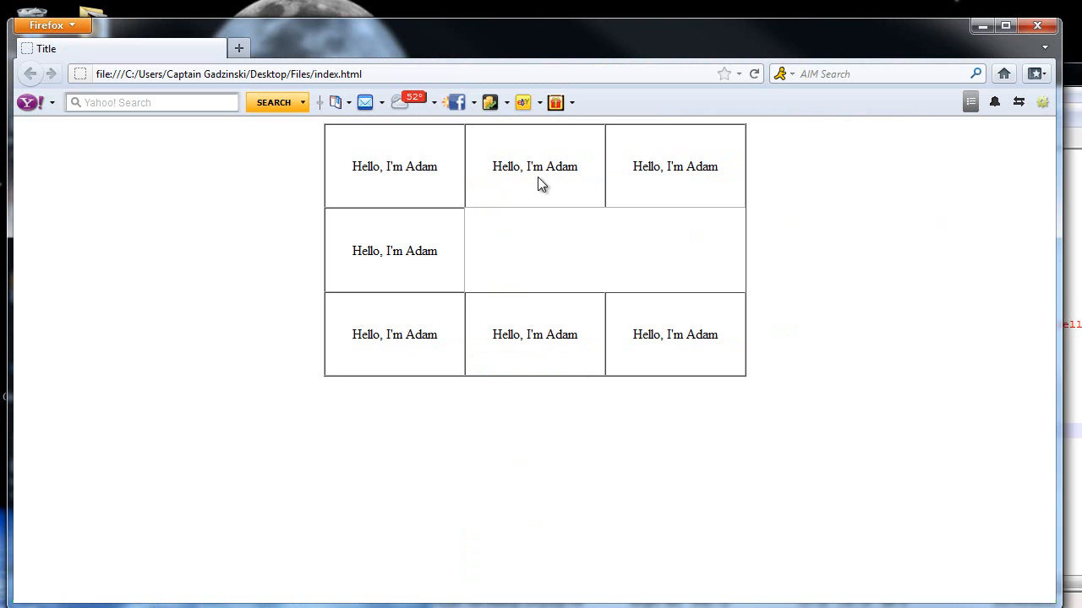
mouse_move(529, 276)
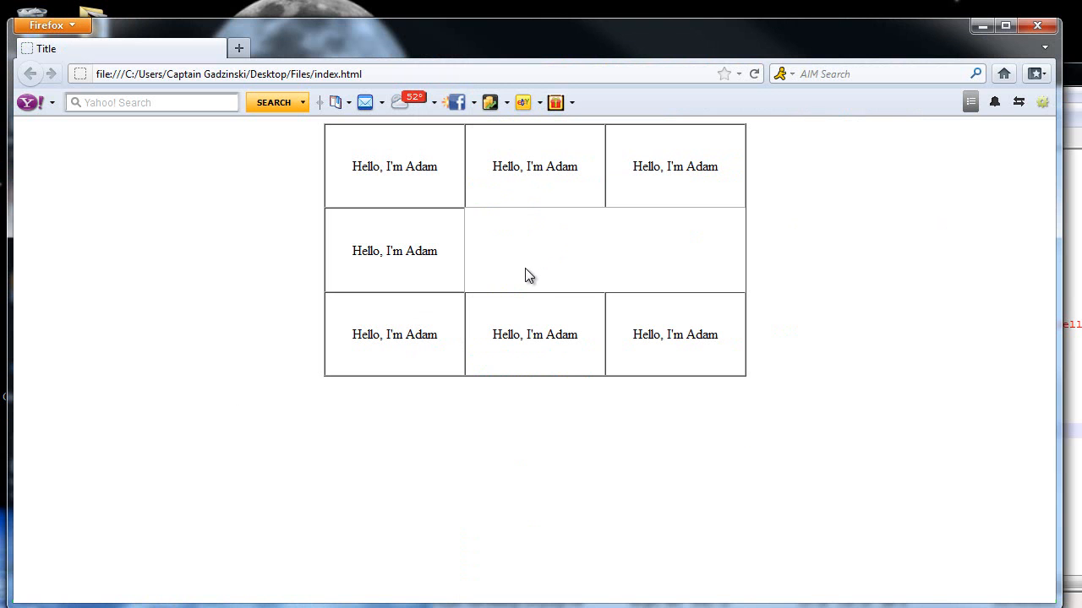
mouse_move(1043, 350)
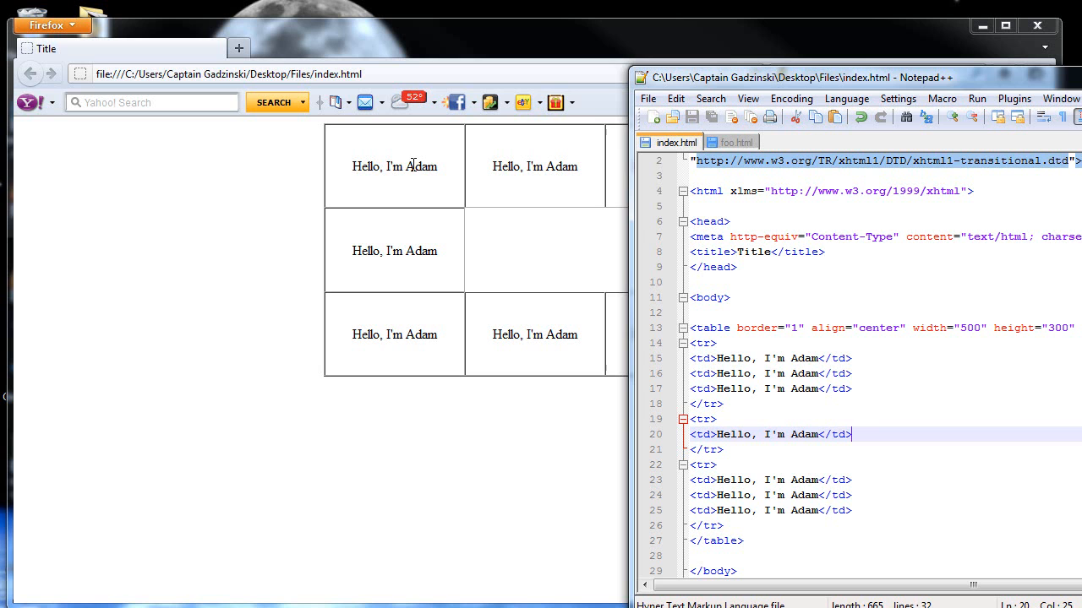
mouse_move(566, 166)
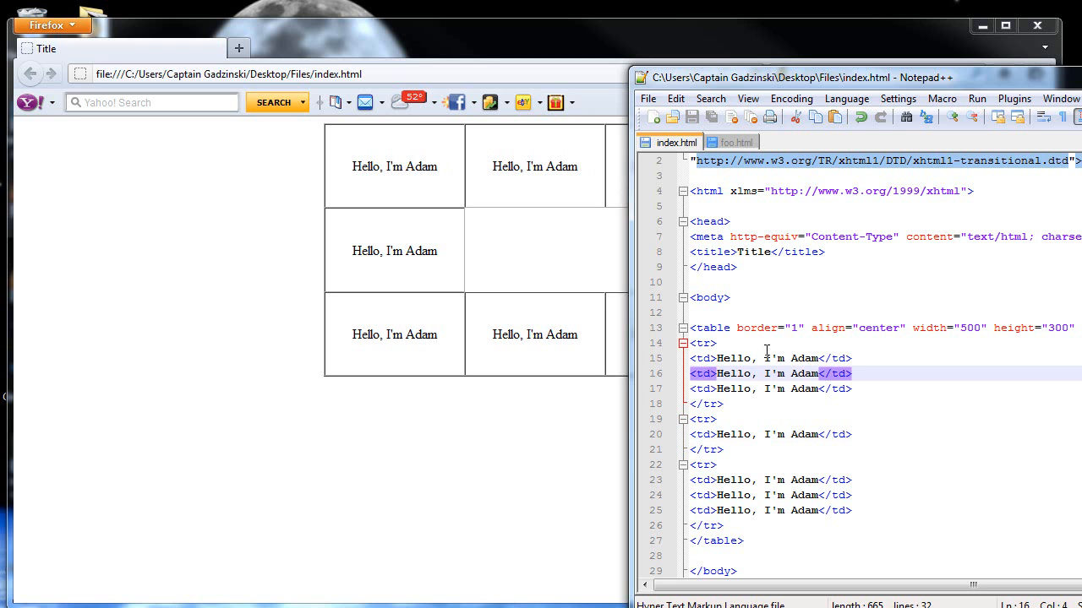
Add rowspan="2" to the second <td> of the top row in index.html.
type("rowspan=\"")
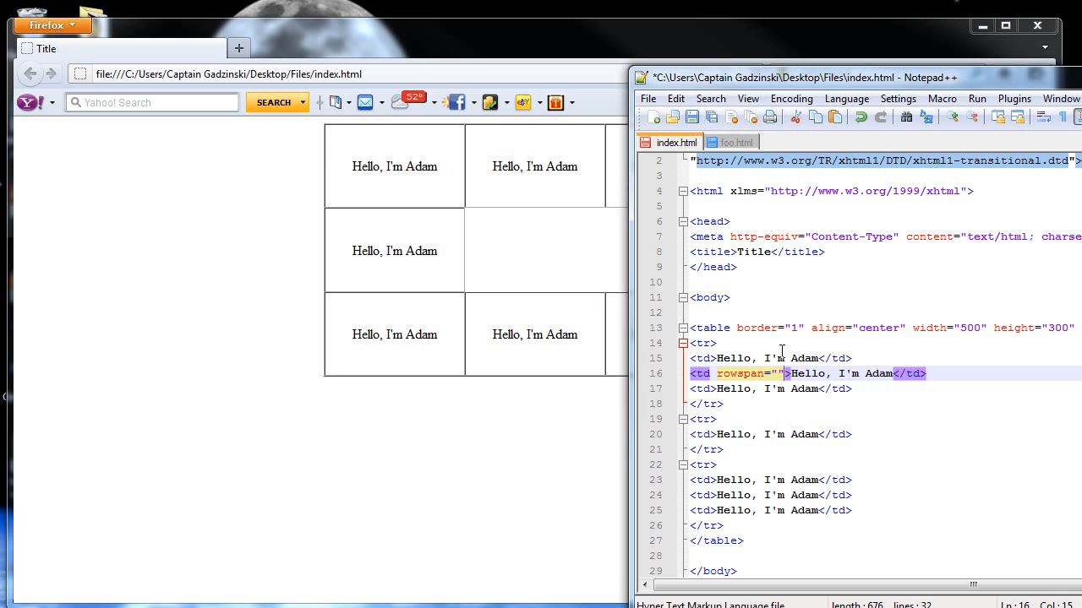
type("2")
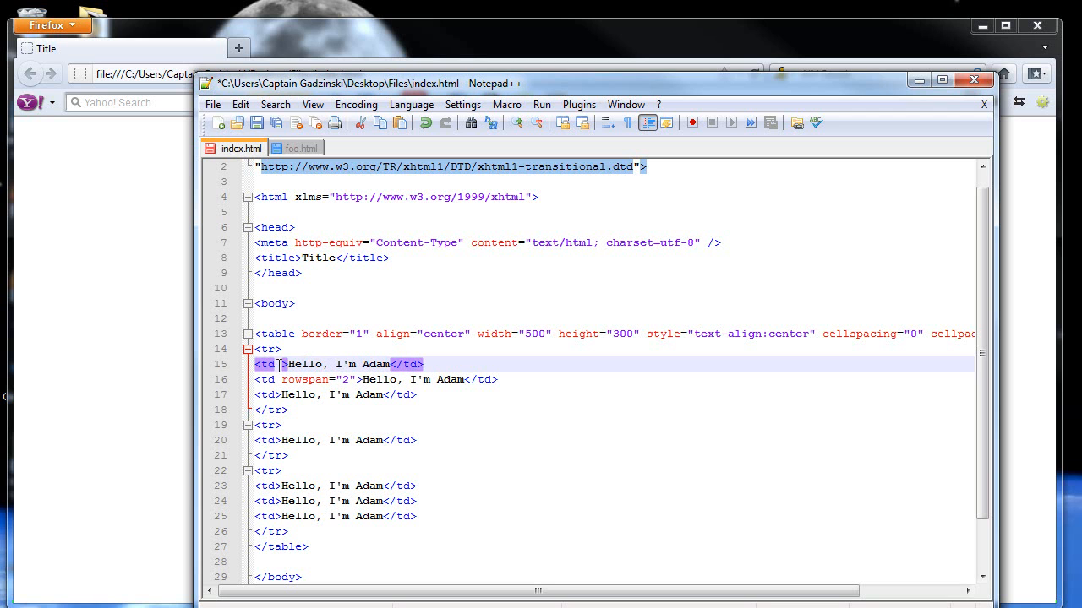
Right-align the top row's first cell, typing align="right" and text-align styling.
type("al")
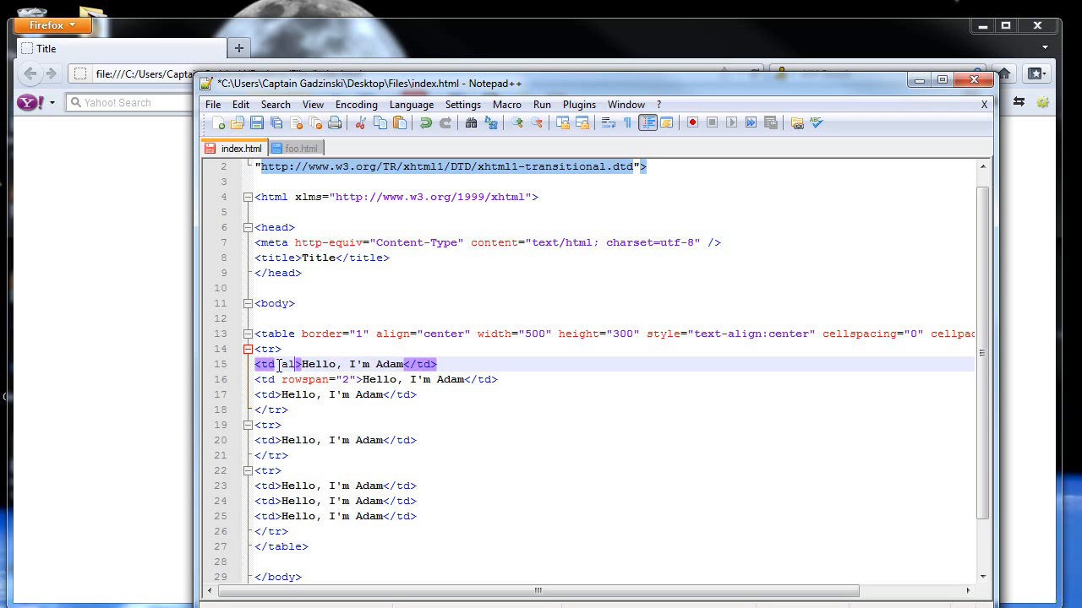
type("align=\"\"")
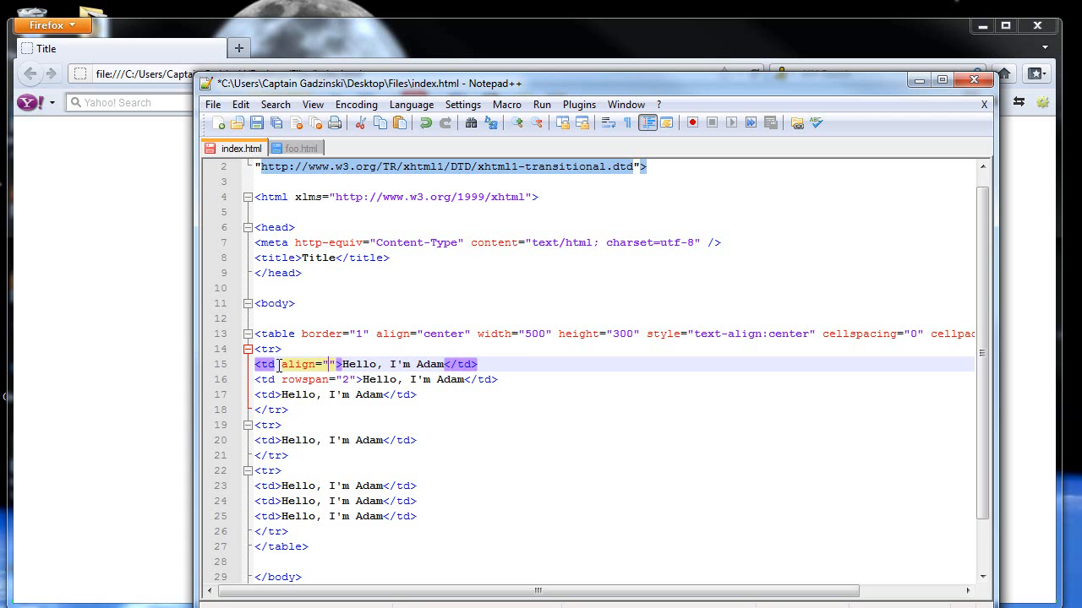
type("right")
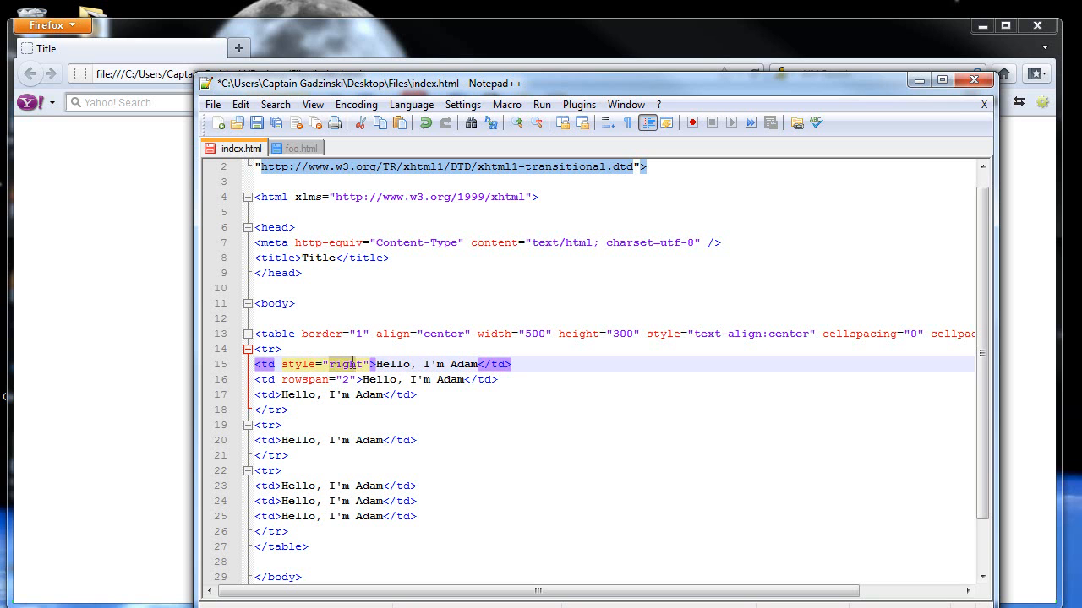
type("text-align:")
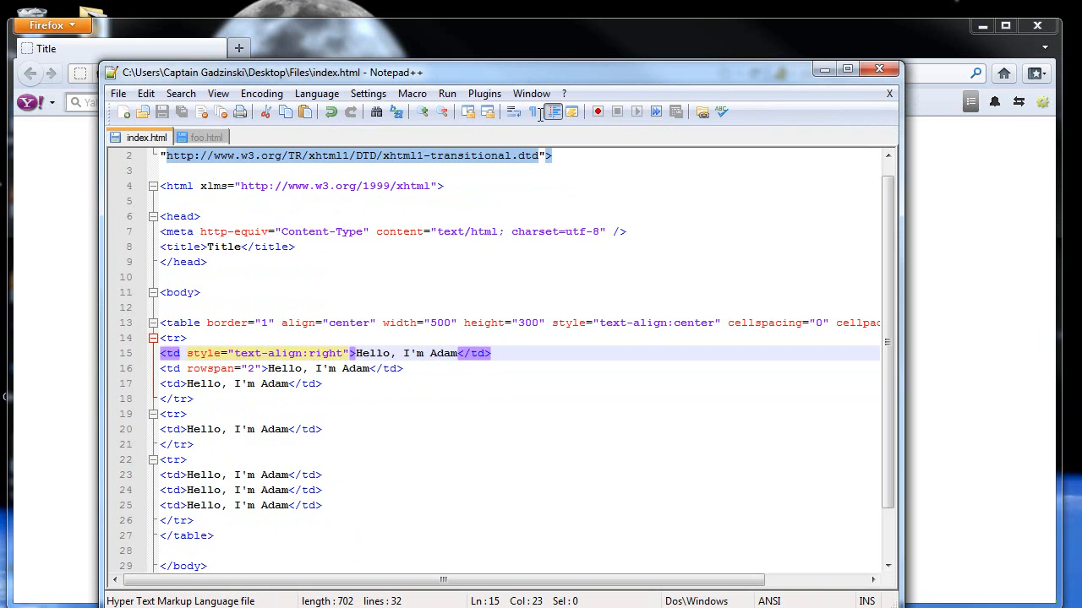
left_click_drag(439, 580, 731, 579)
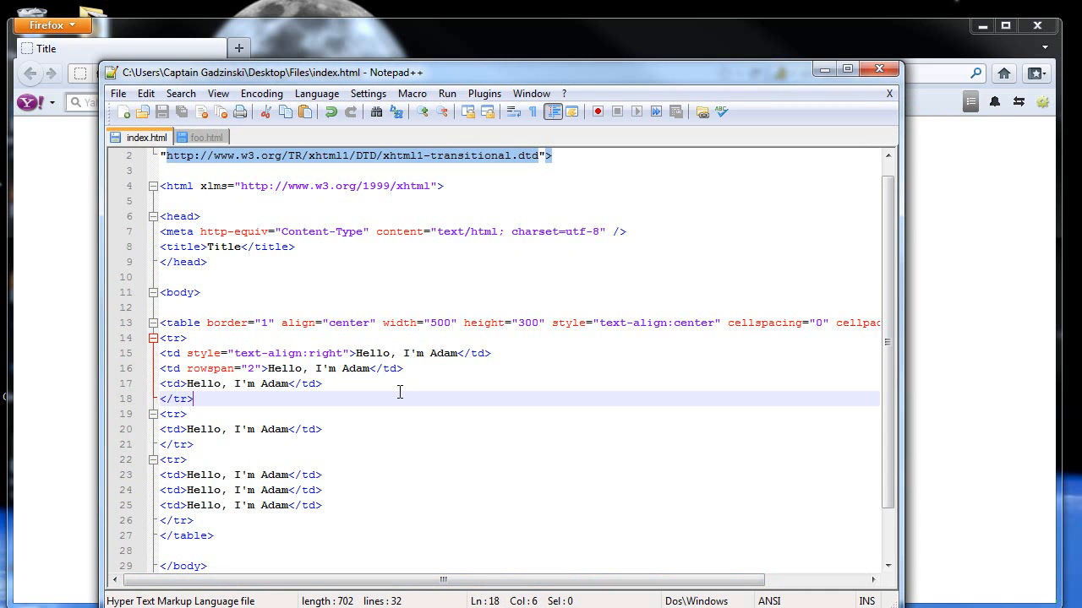
mouse_move(623, 387)
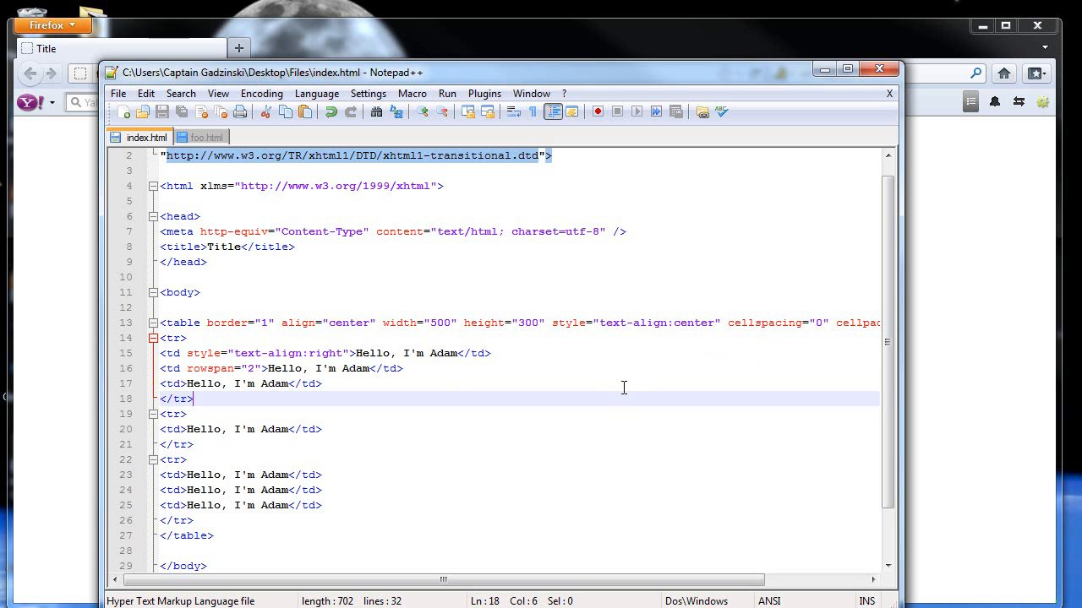
mouse_move(617, 382)
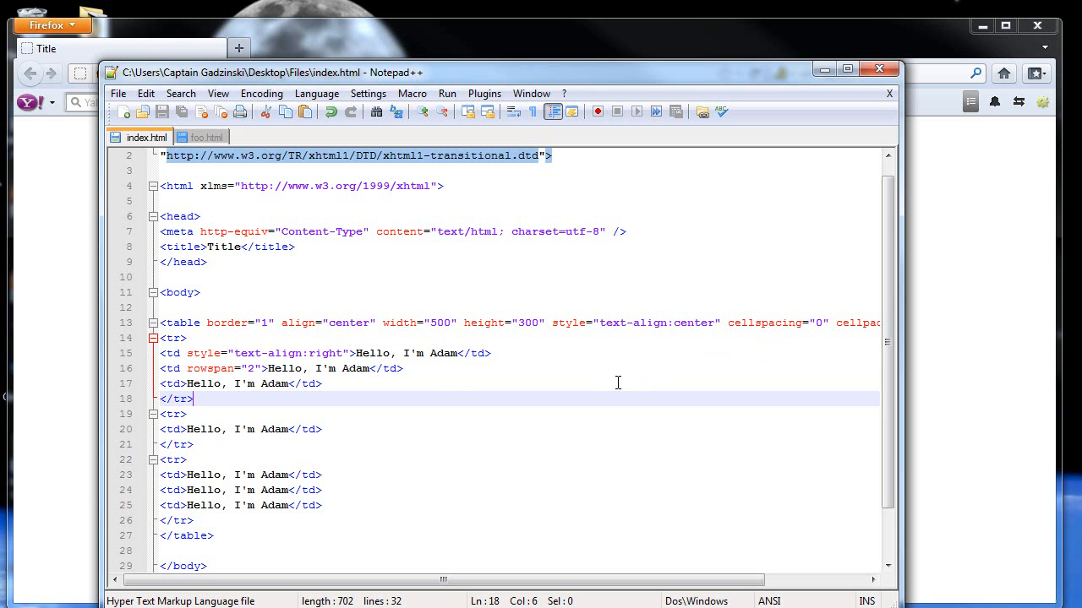